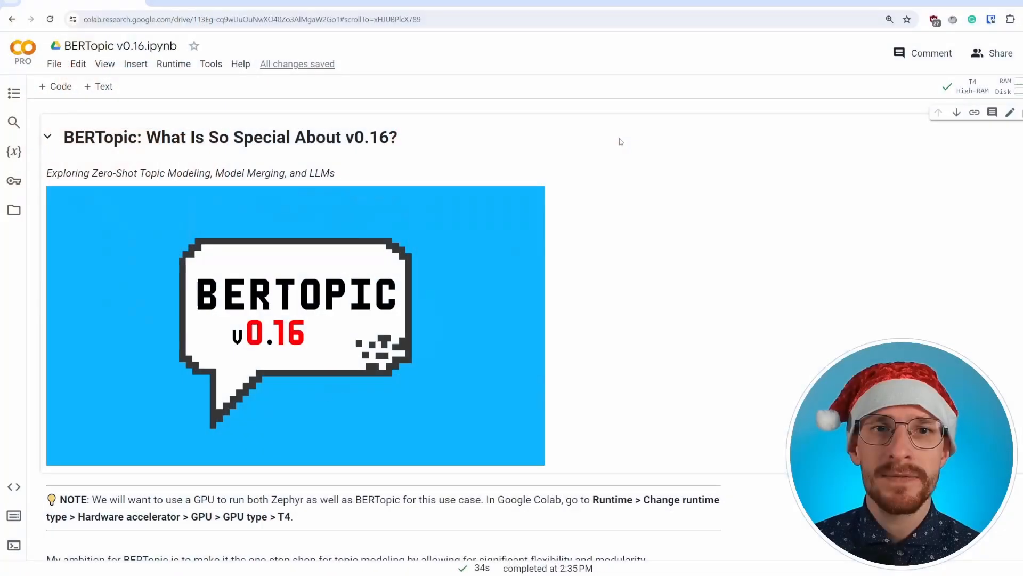
{"action": "mouse_move", "coordinate": [601, 176]}
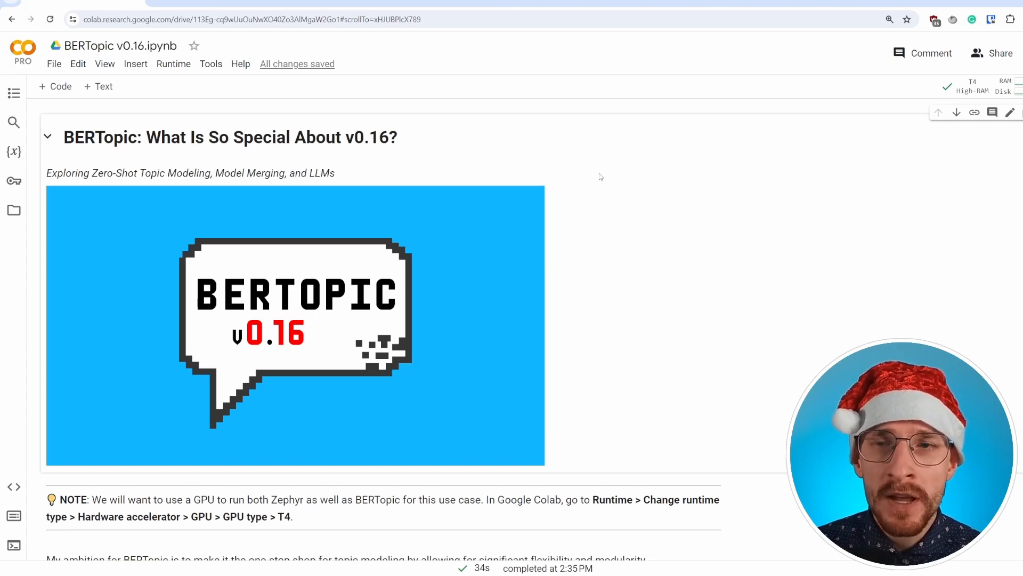
{"action": "mouse_move", "coordinate": [579, 193]}
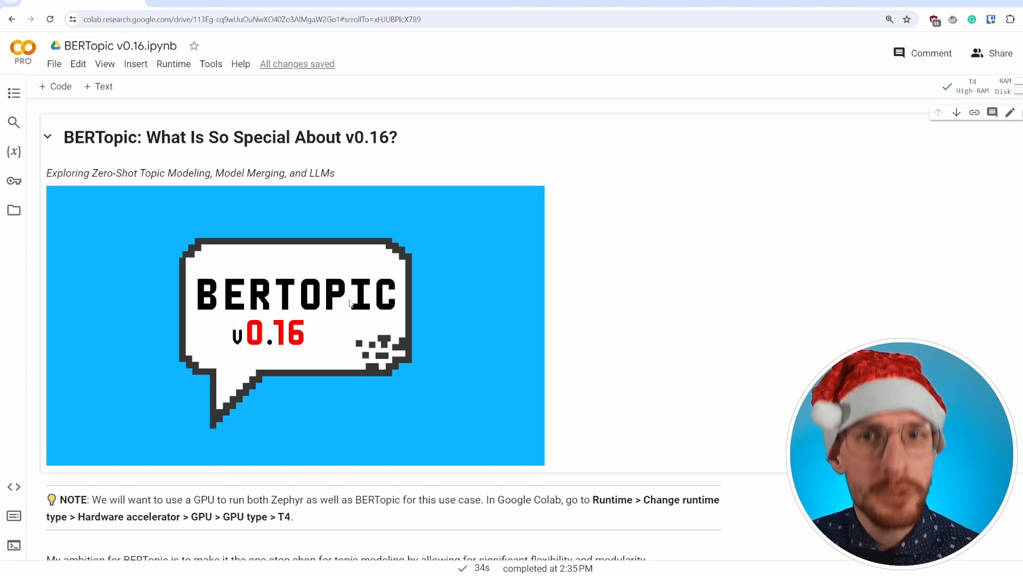
Scroll from the BERTopic v0.16 title banner to the modular building-blocks diagram.
{"action": "scroll", "scroll_direction": "down", "scroll_amount": 3}
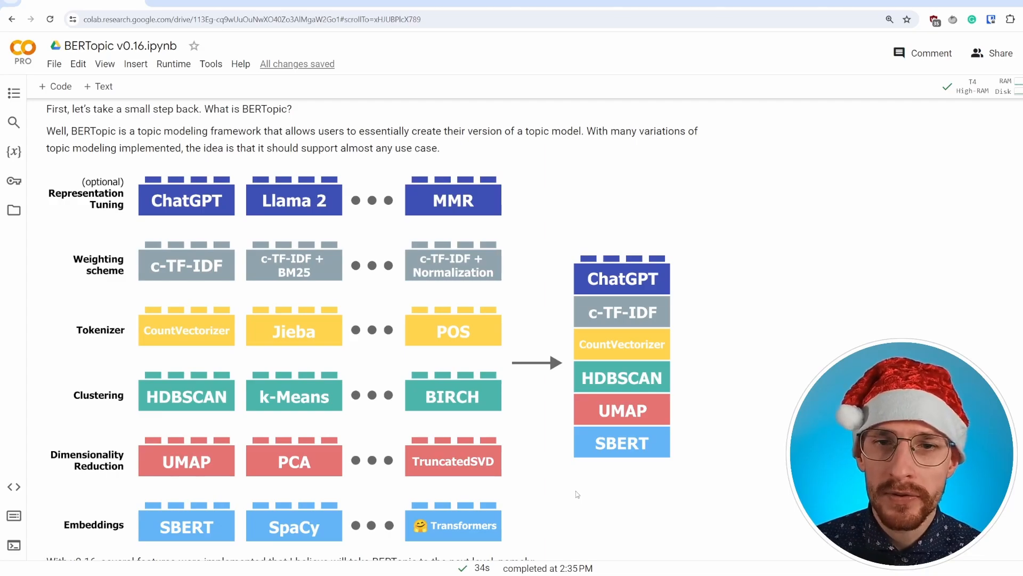
Scroll past the v0.16 feature list to the BERTopic capabilities wheel diagram.
{"action": "scroll", "scroll_direction": "down", "scroll_amount": 3}
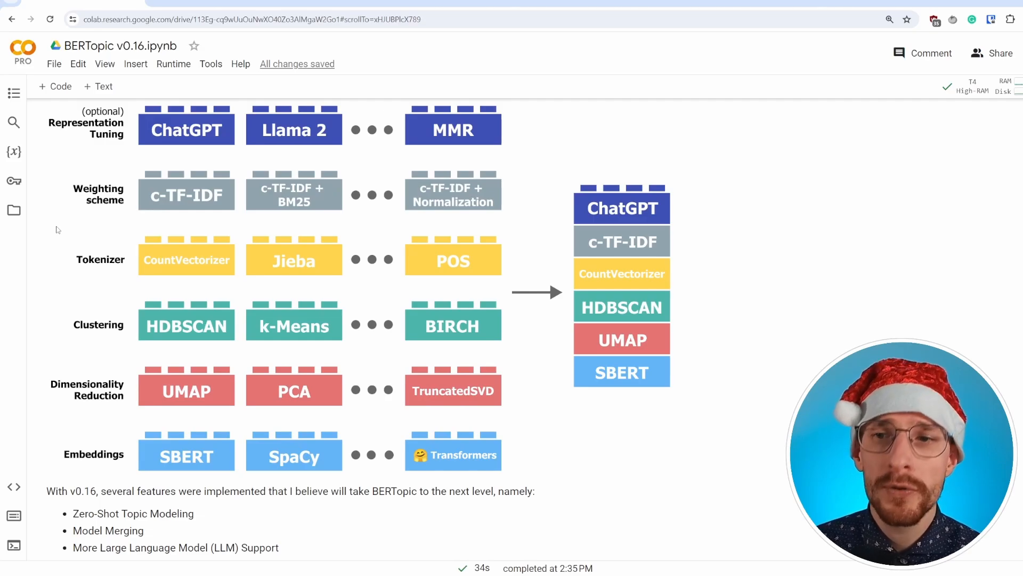
{"action": "mouse_move", "coordinate": [86, 212]}
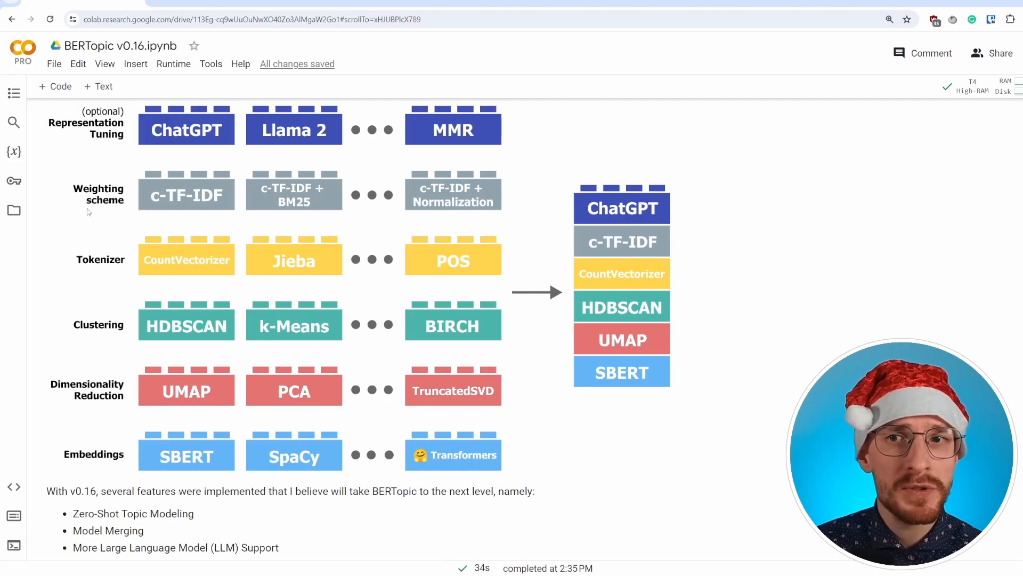
{"action": "mouse_move", "coordinate": [270, 353]}
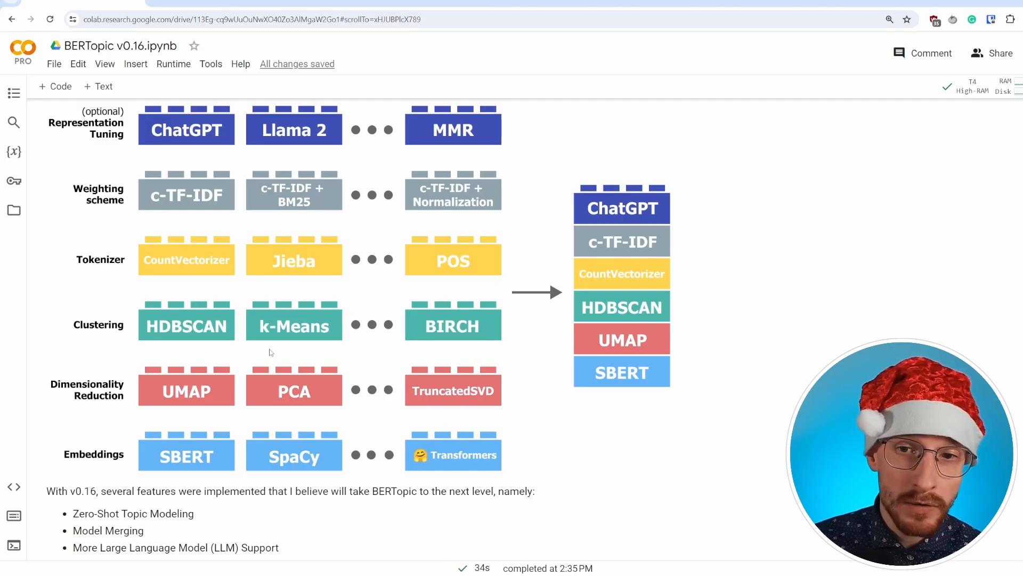
{"action": "mouse_move", "coordinate": [199, 327]}
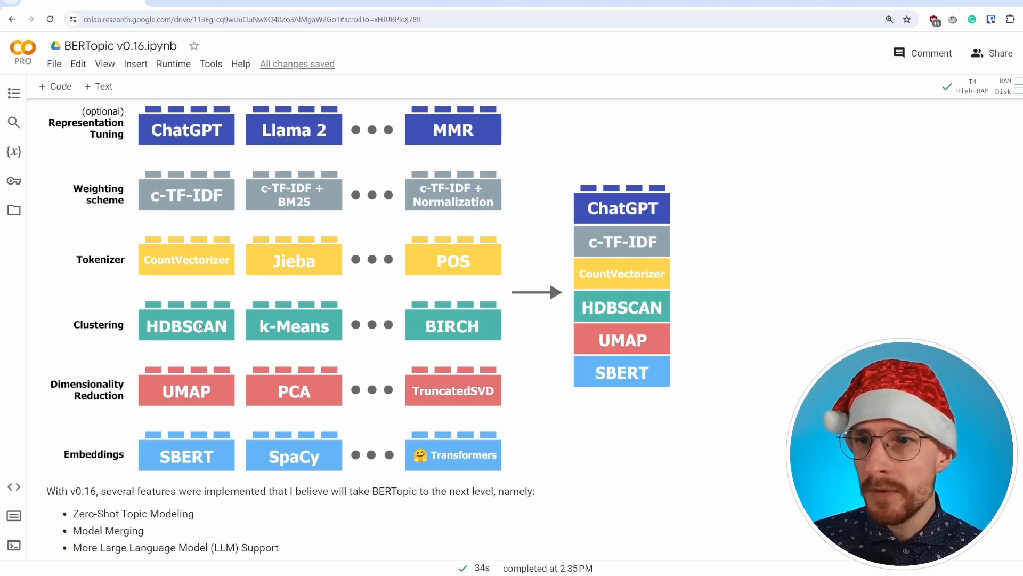
{"action": "mouse_move", "coordinate": [277, 244]}
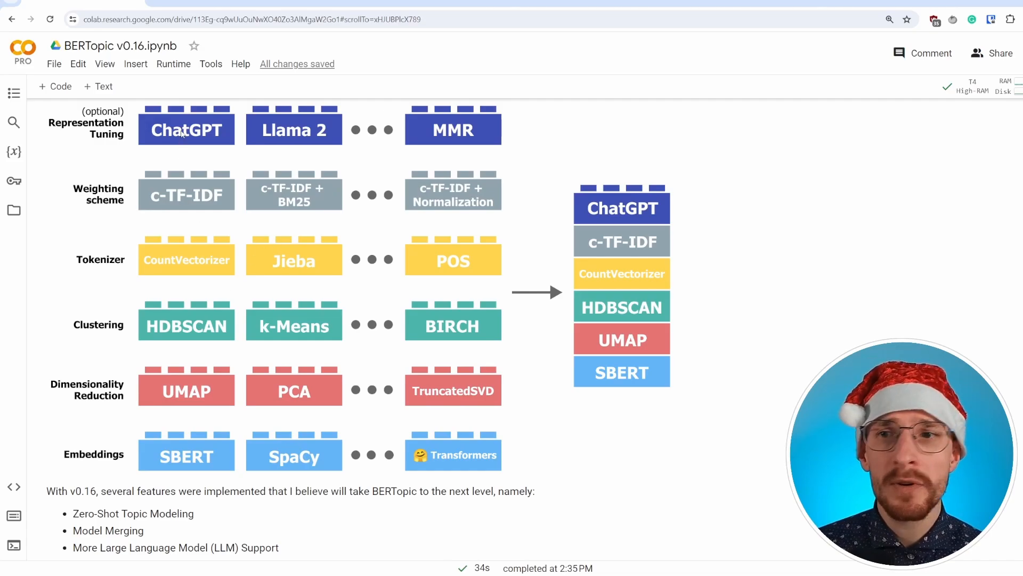
{"action": "mouse_move", "coordinate": [182, 147]}
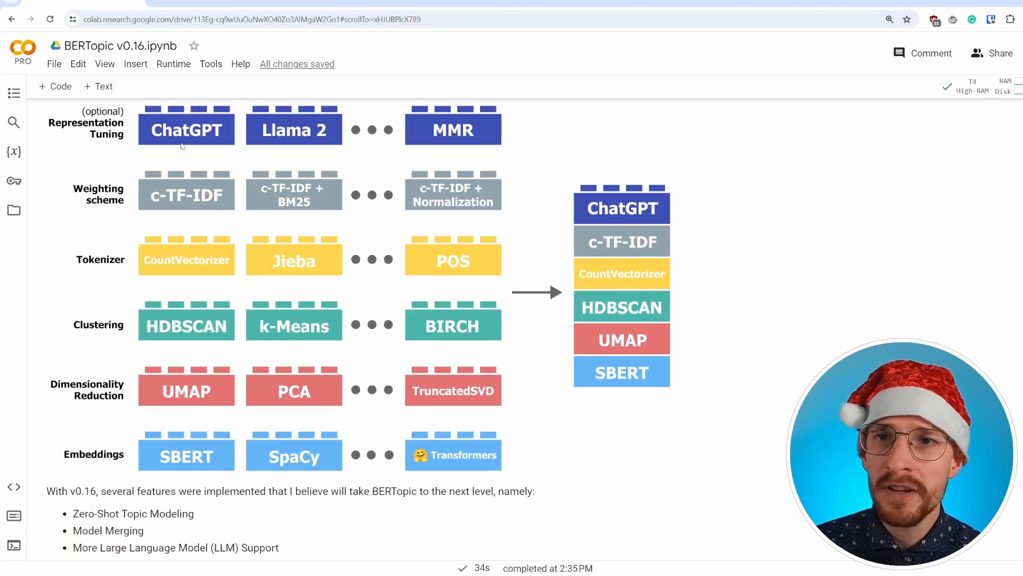
{"action": "mouse_move", "coordinate": [53, 176]}
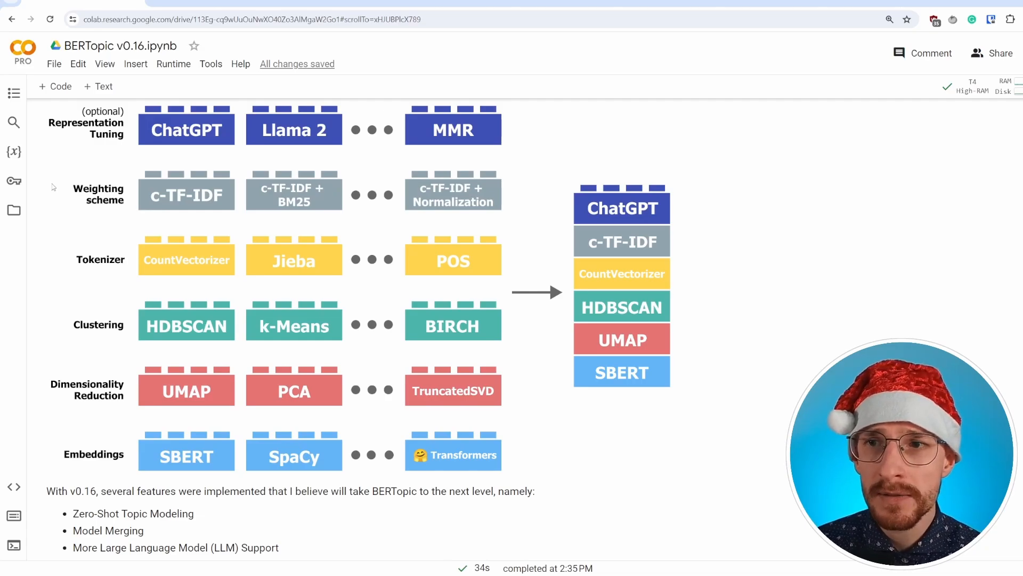
{"action": "scroll", "scroll_direction": "down", "scroll_amount": 3}
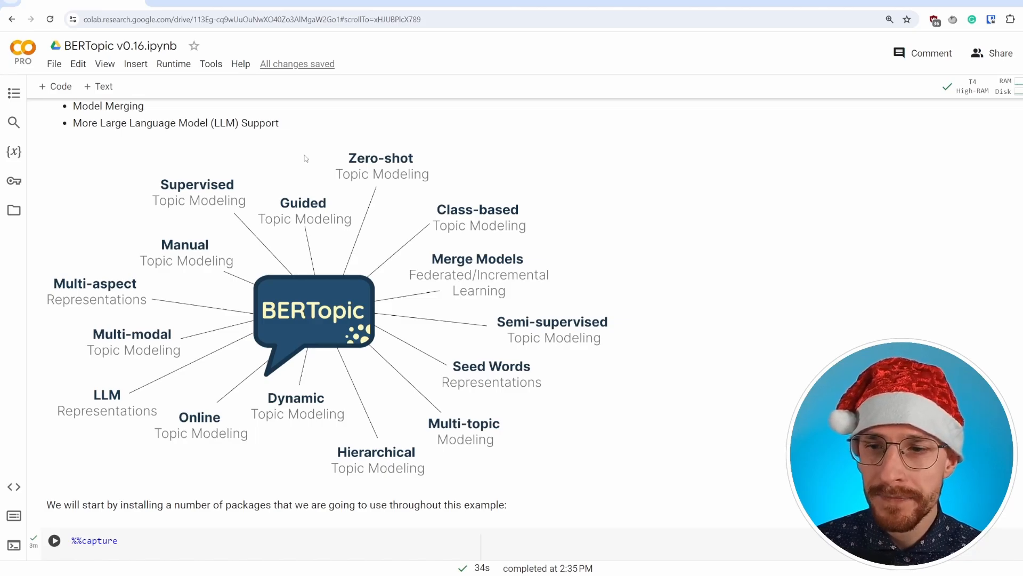
Highlight the bertopic and datasets package names in the %%capture pip install cell.
{"action": "scroll", "scroll_direction": "down", "scroll_amount": 3}
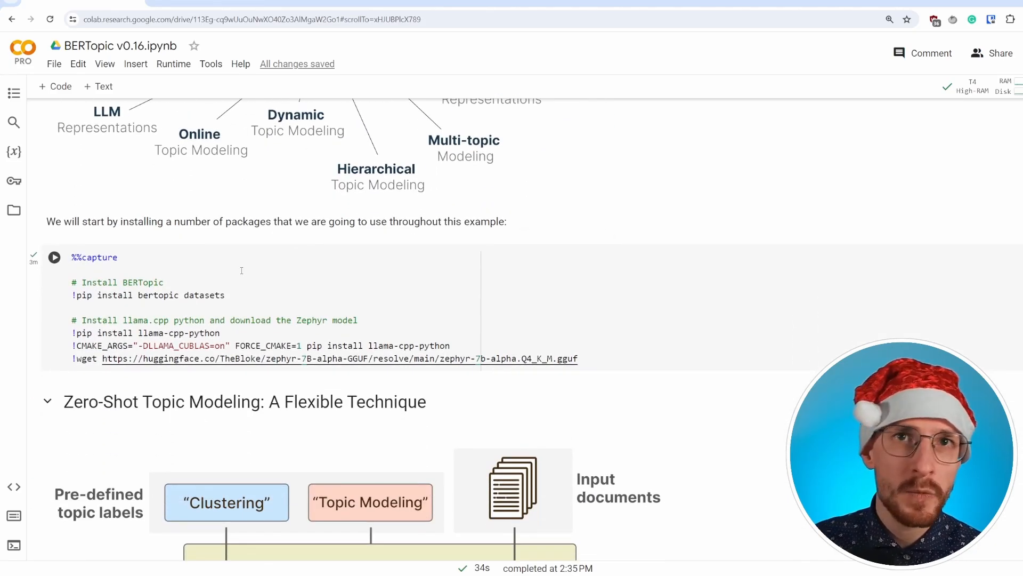
{"action": "double_click", "coordinate": [158, 295]}
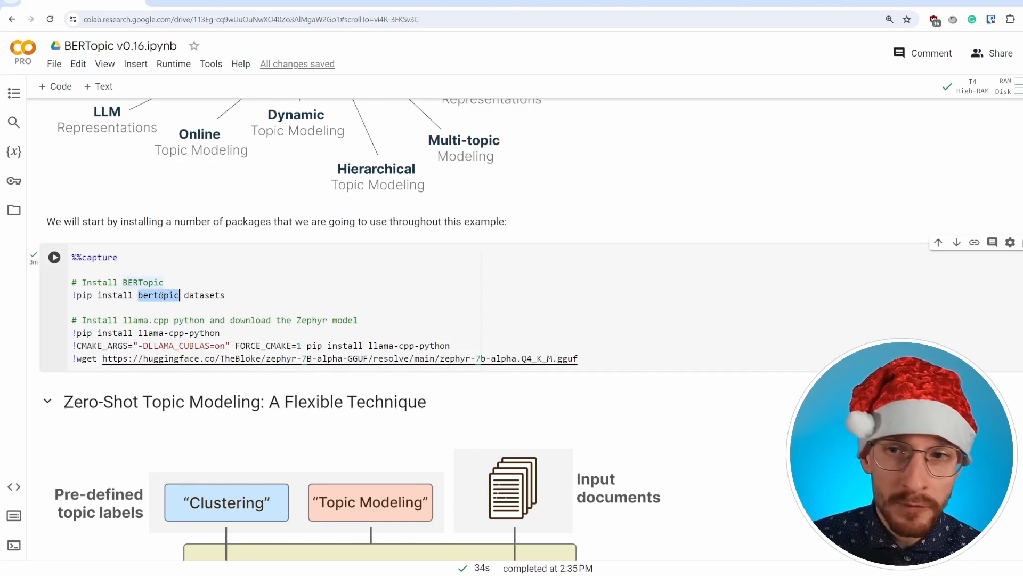
{"action": "double_click", "coordinate": [204, 295]}
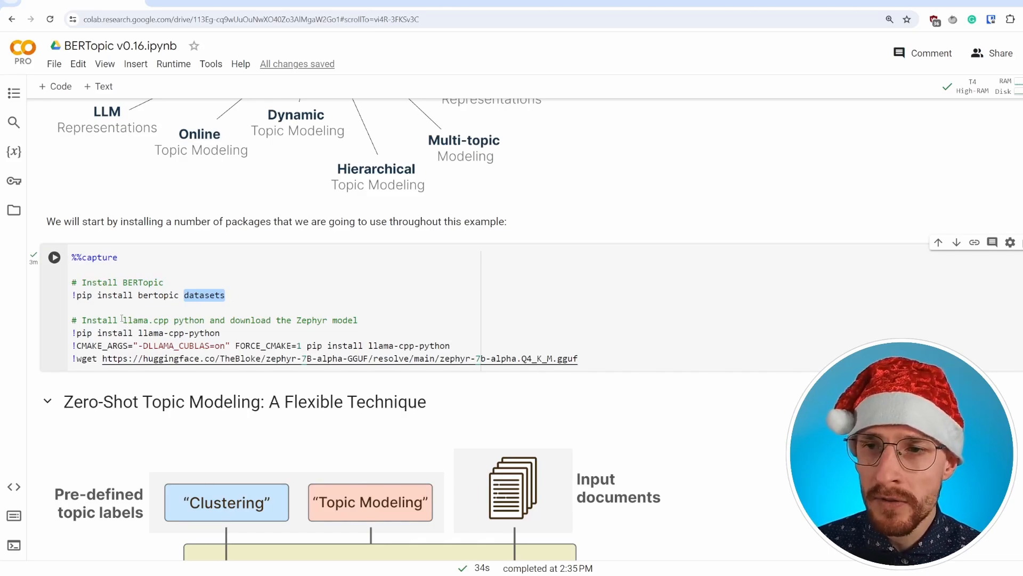
{"action": "double_click", "coordinate": [144, 320]}
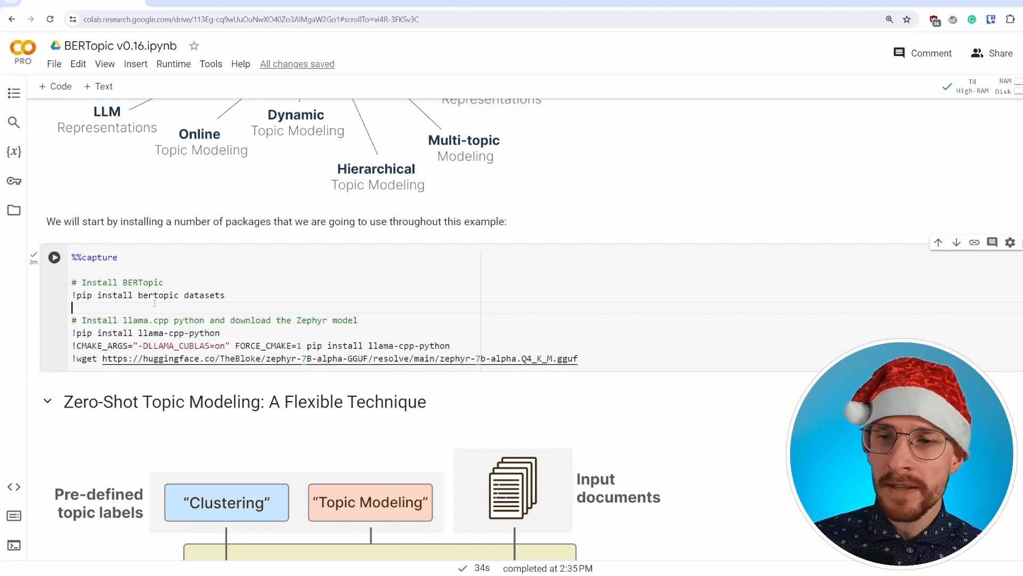
Scroll to the 'Zero-Shot Topic Modeling: A Flexible Technique' heading and flowchart.
{"action": "scroll", "scroll_direction": "down", "scroll_amount": 3}
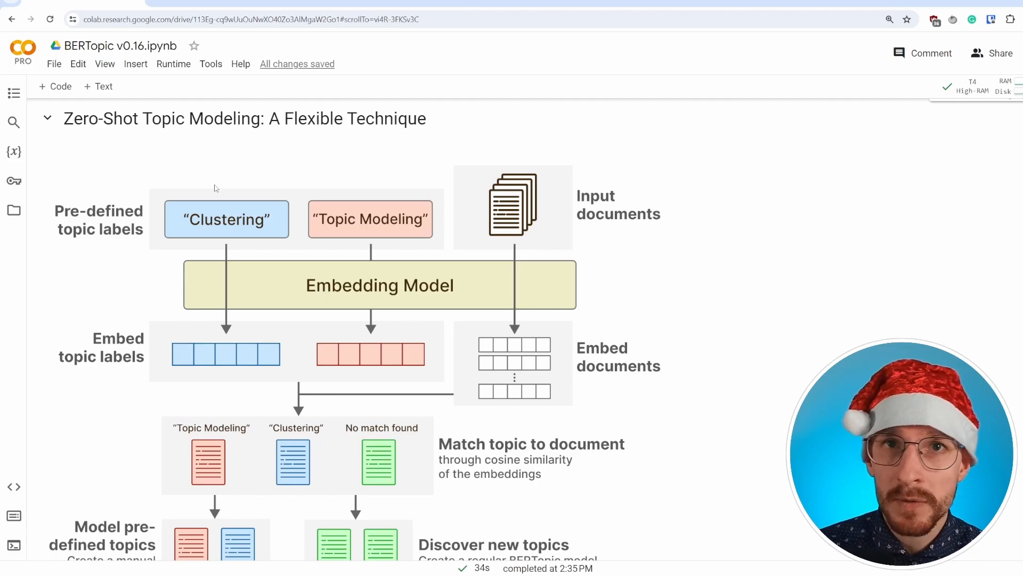
{"action": "mouse_move", "coordinate": [221, 228]}
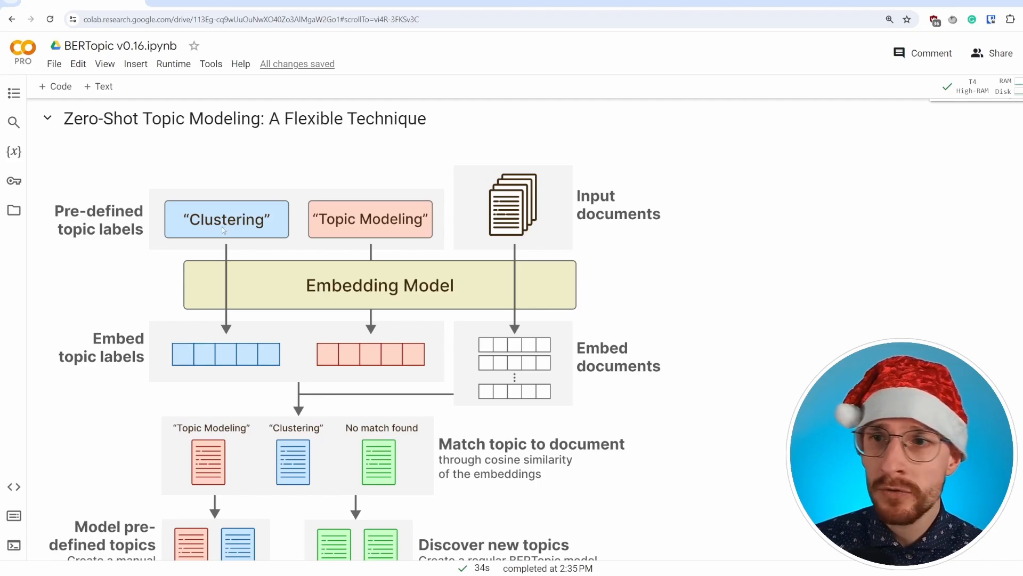
{"action": "mouse_move", "coordinate": [297, 178]}
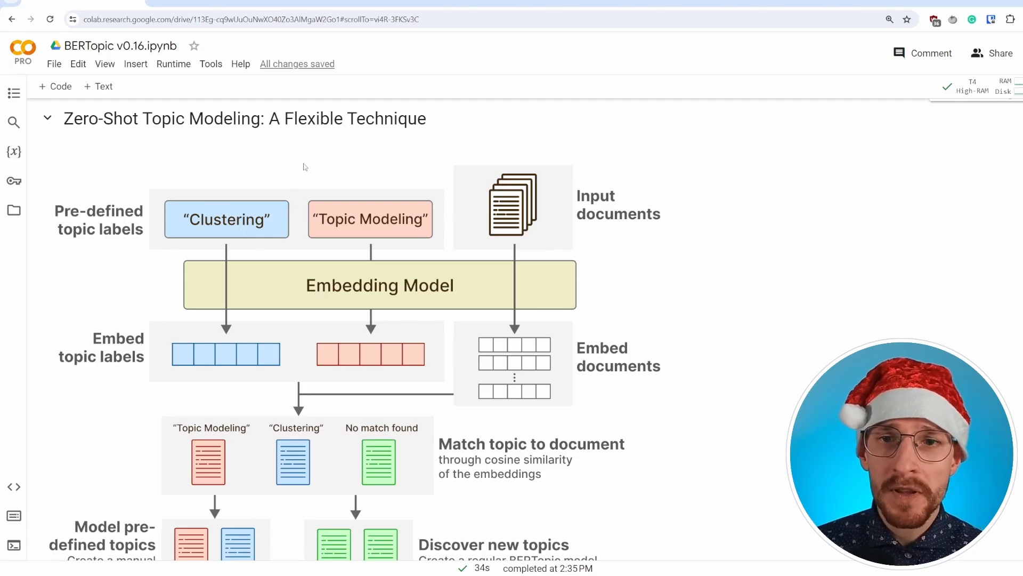
{"action": "mouse_move", "coordinate": [302, 253]}
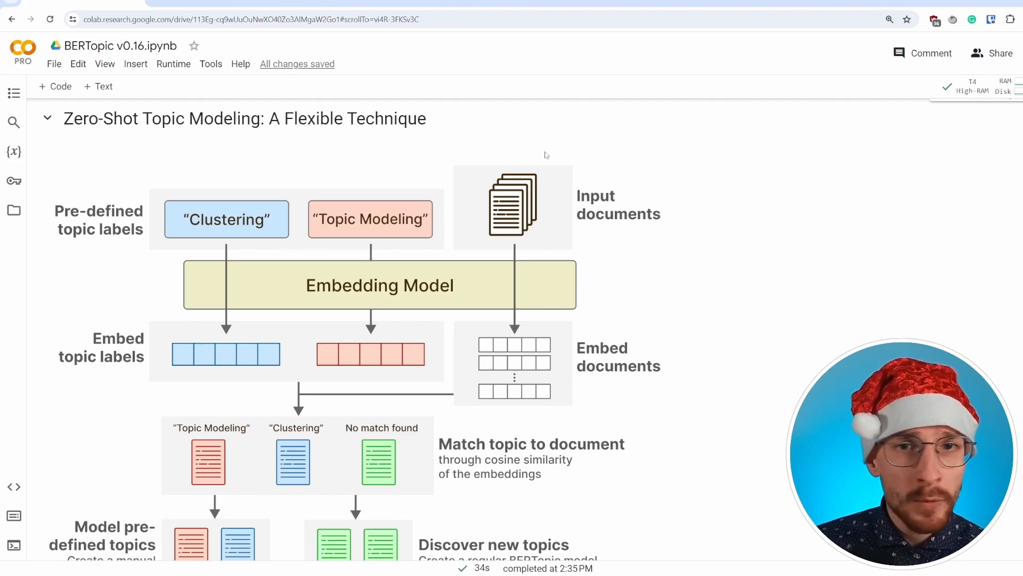
{"action": "mouse_move", "coordinate": [445, 253]}
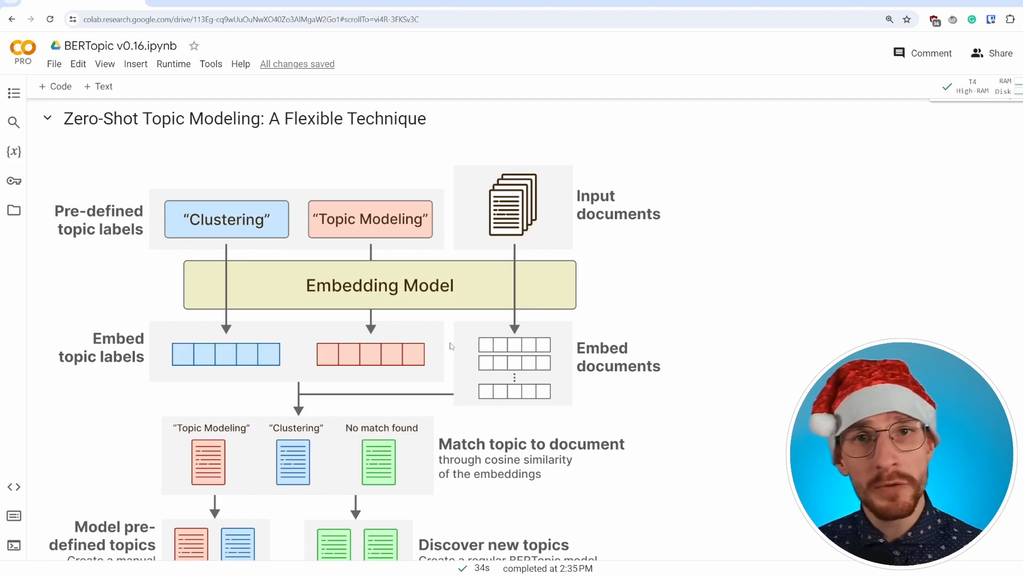
{"action": "mouse_move", "coordinate": [329, 365]}
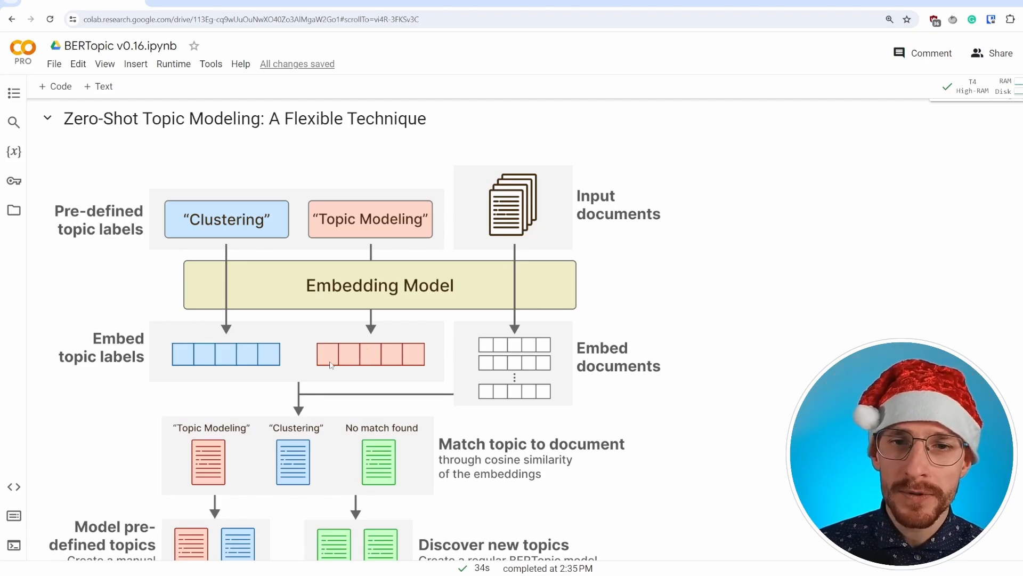
{"action": "scroll", "scroll_direction": "down", "scroll_amount": 3}
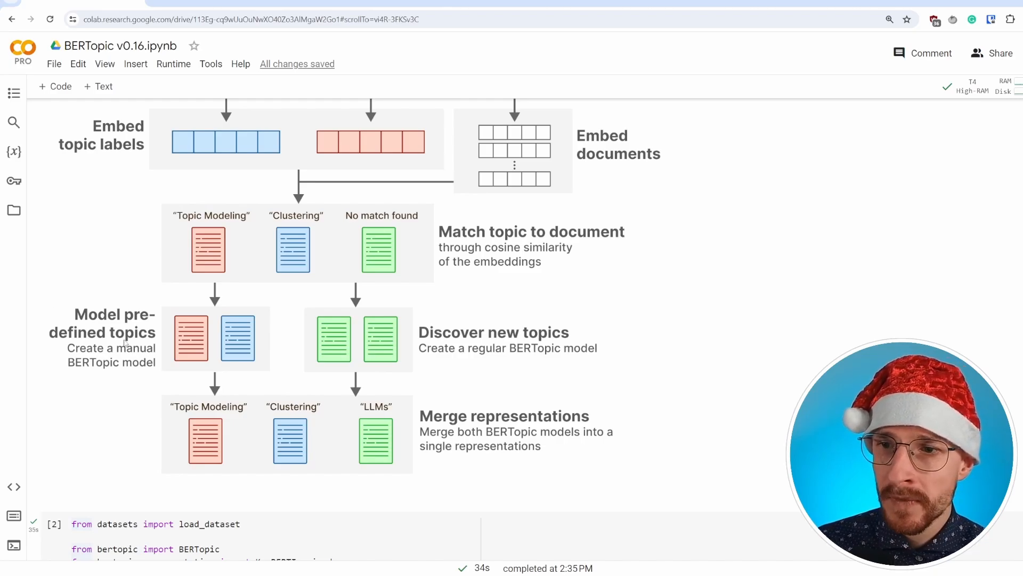
{"action": "mouse_move", "coordinate": [56, 366]}
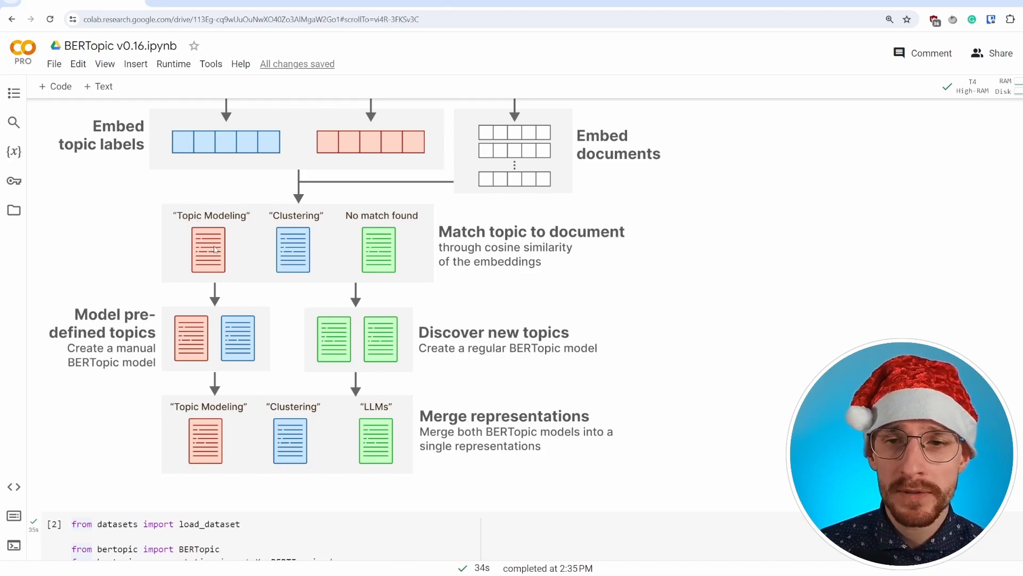
{"action": "mouse_move", "coordinate": [420, 310]}
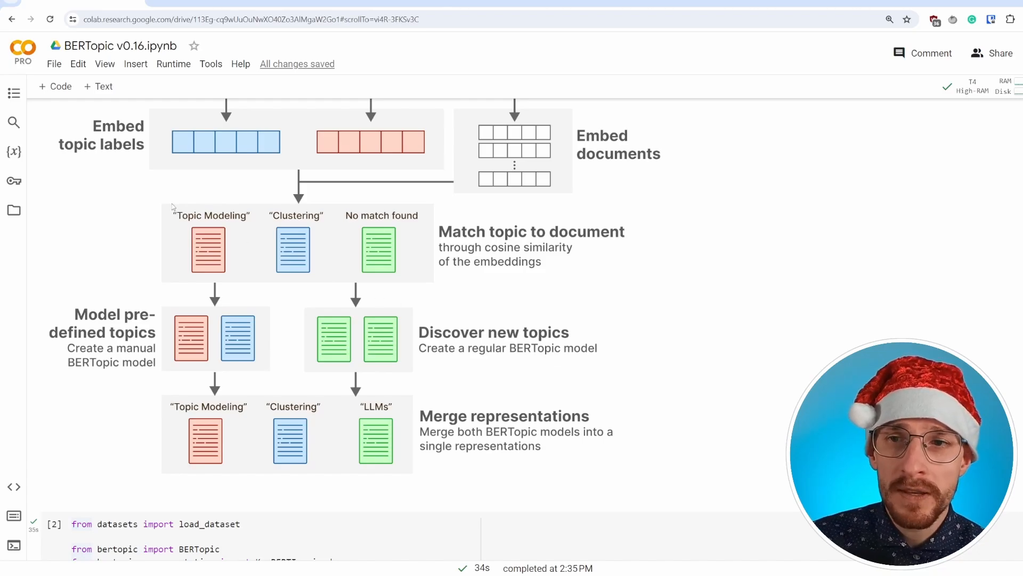
{"action": "mouse_move", "coordinate": [196, 218]}
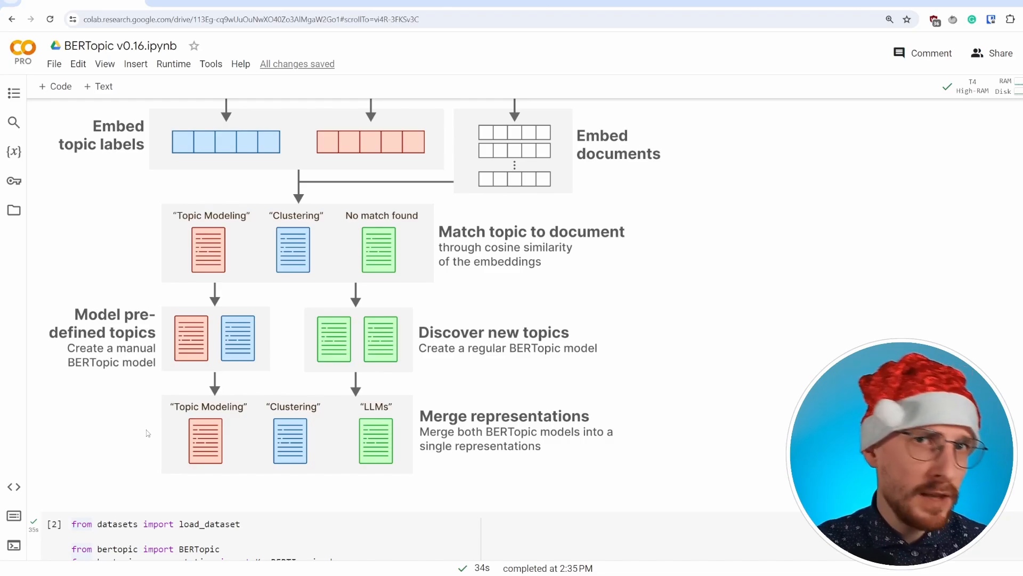
{"action": "mouse_move", "coordinate": [397, 438]}
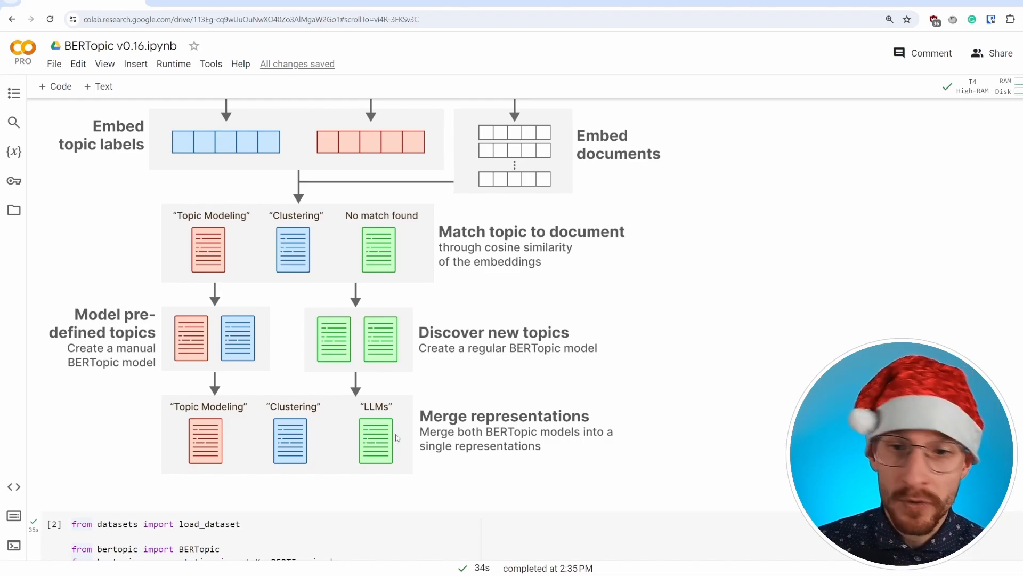
{"action": "mouse_move", "coordinate": [354, 418]}
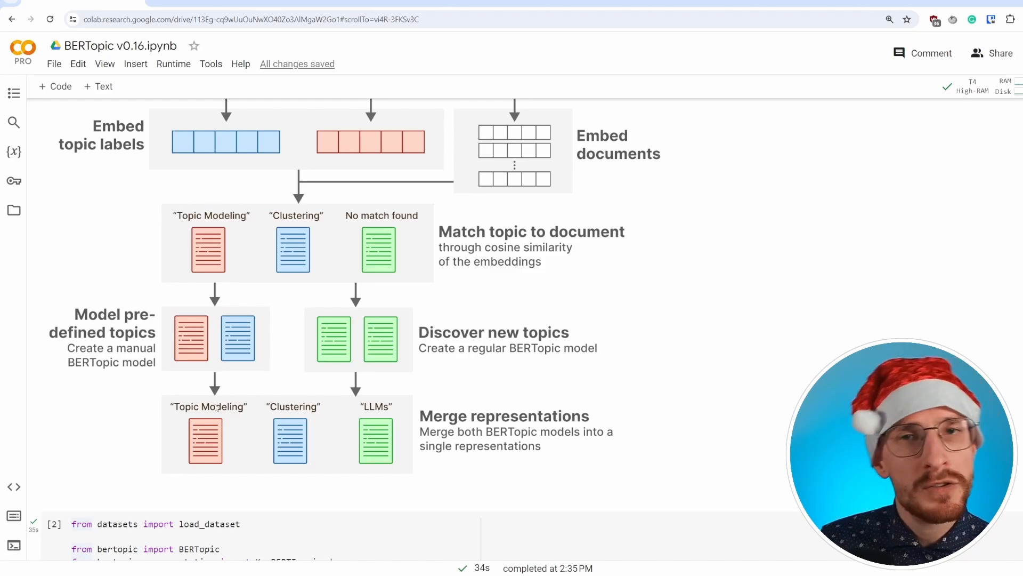
{"action": "mouse_move", "coordinate": [150, 413]}
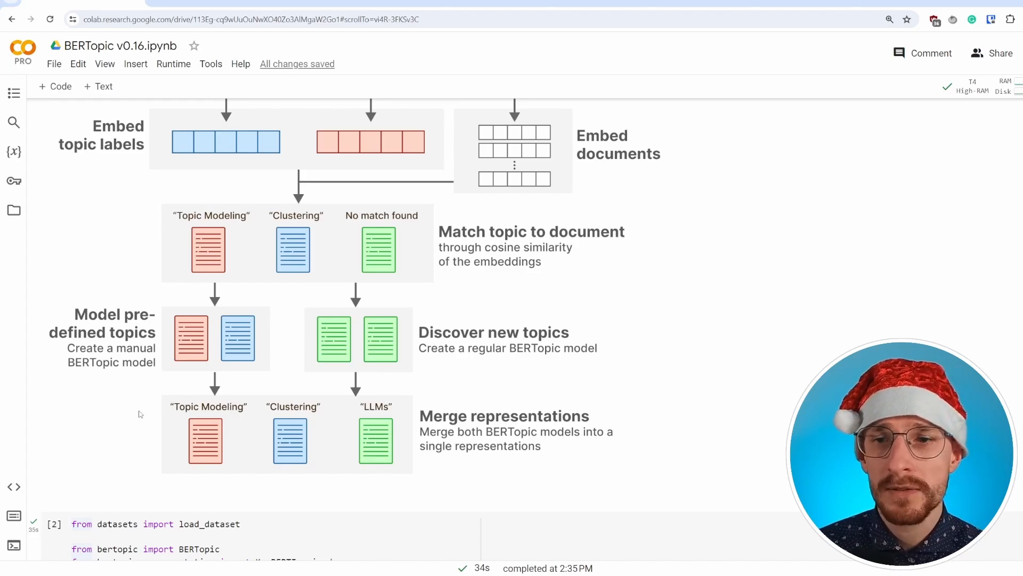
Review the load_dataset cell with 5,000 ArXiv abstracts and highlight 'Language' in zeroshot_topic_list.
{"action": "scroll", "scroll_direction": "down", "scroll_amount": 3}
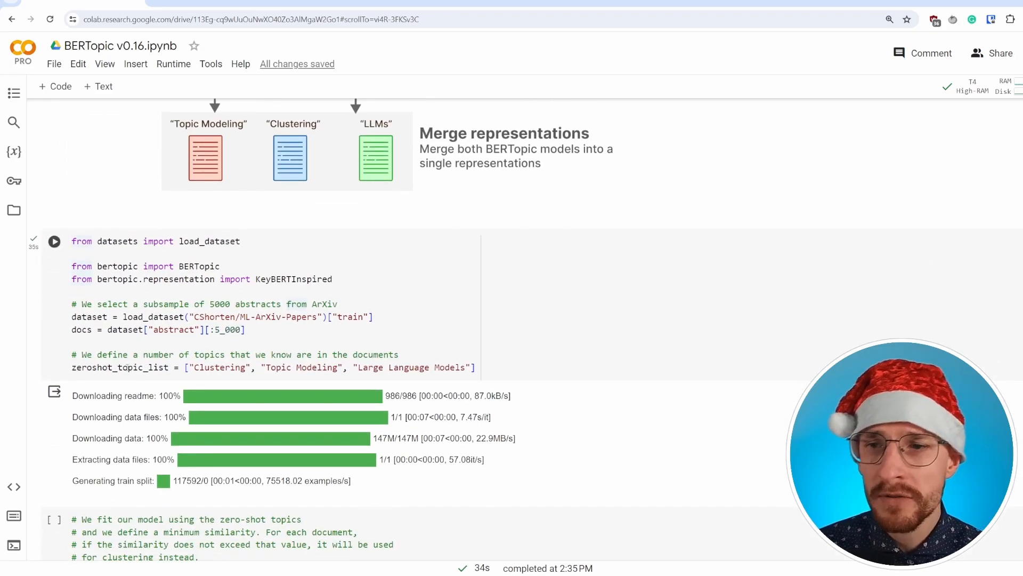
{"action": "left_click", "coordinate": [317, 292]}
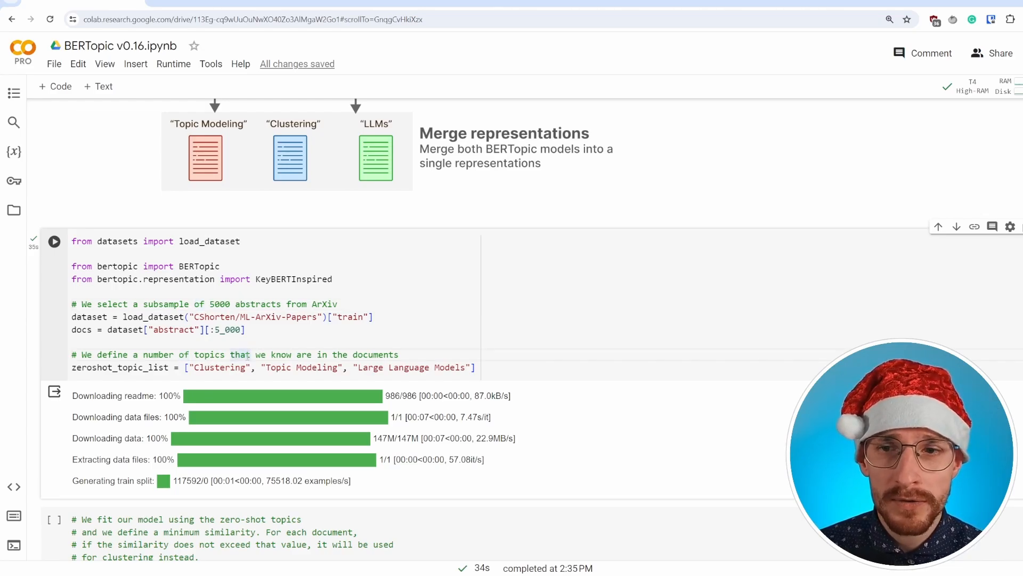
{"action": "double_click", "coordinate": [278, 366]}
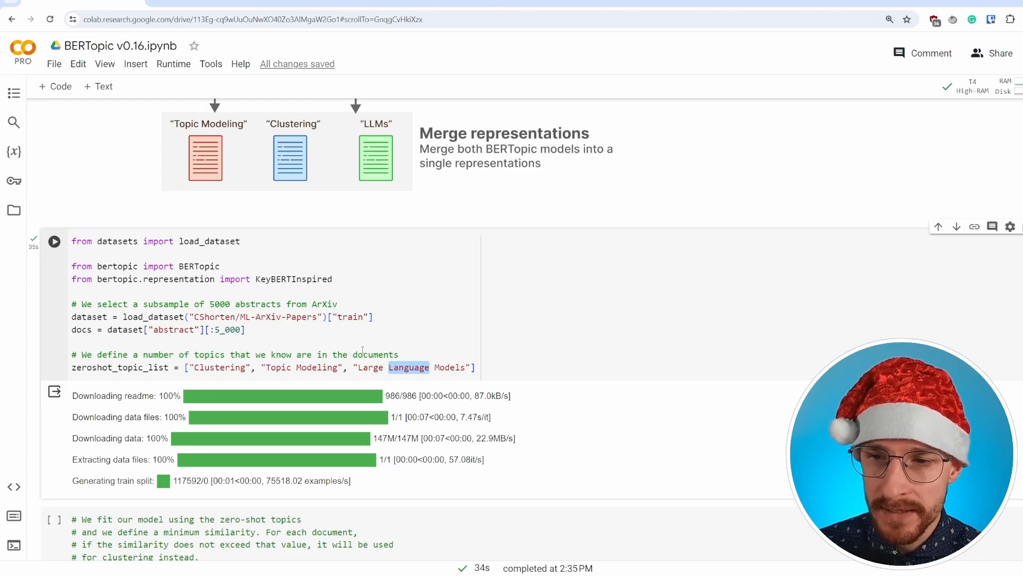
Highlight zeroshot_topic_list in the BERTopic(...) cell and run fit_transform with 0.85 minimum similarity.
{"action": "scroll", "scroll_direction": "down", "scroll_amount": 3}
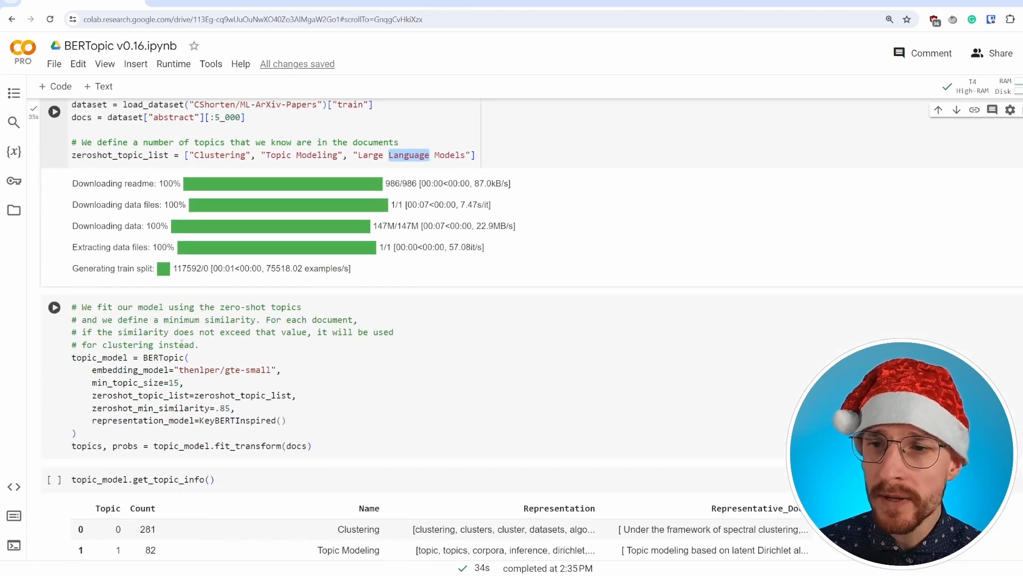
{"action": "double_click", "coordinate": [139, 394]}
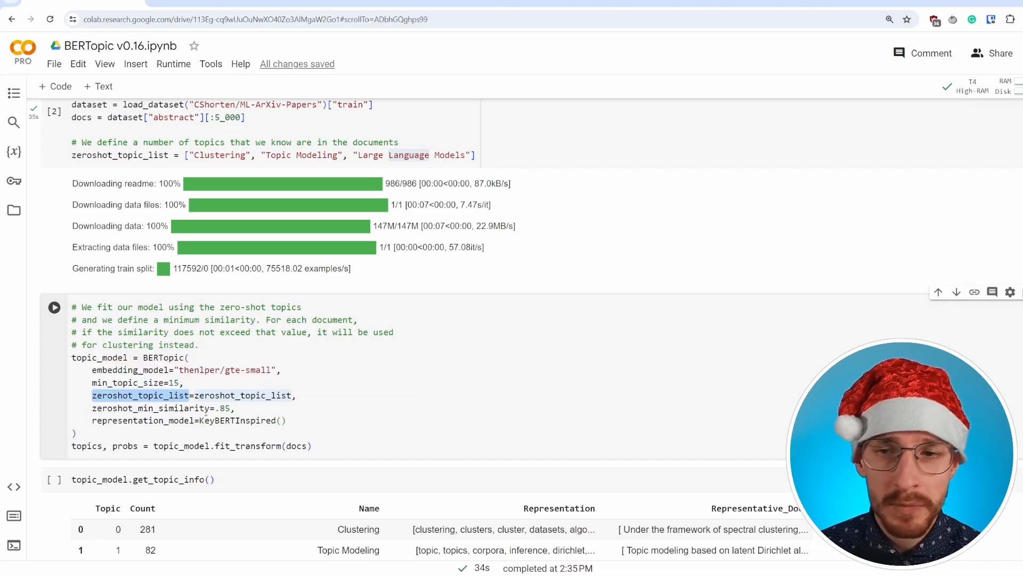
{"action": "left_click", "coordinate": [185, 383]}
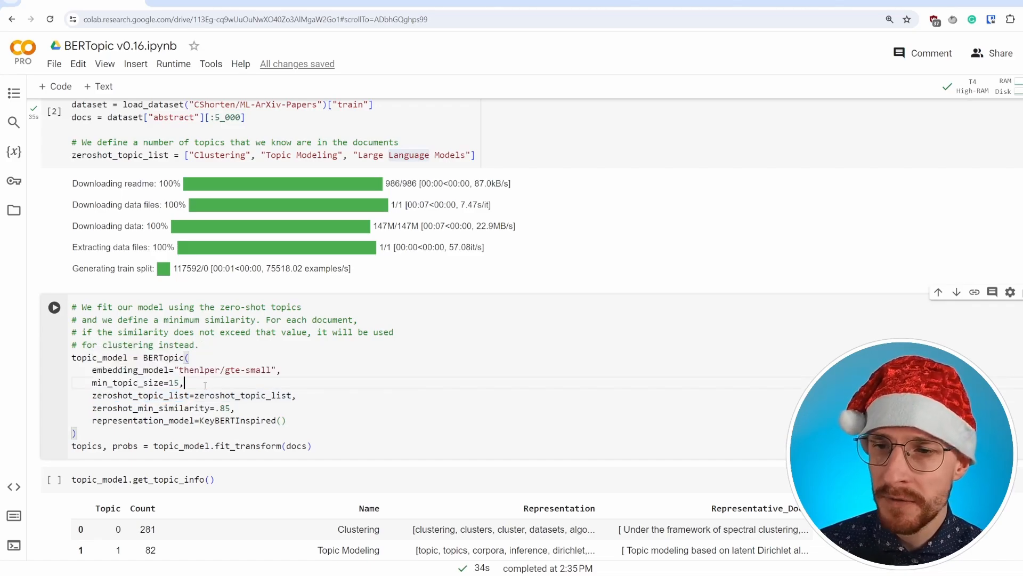
{"action": "double_click", "coordinate": [151, 409]}
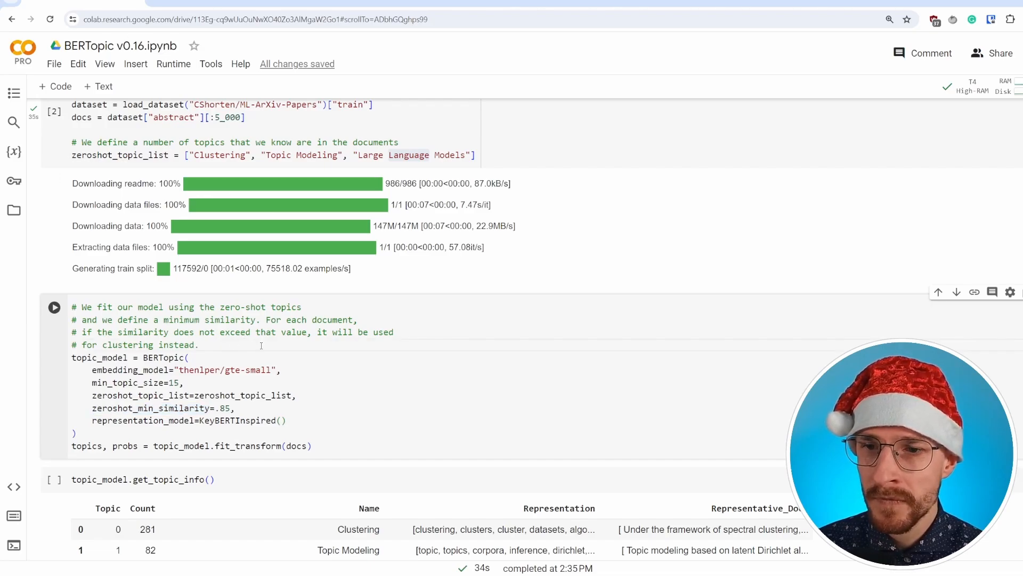
{"action": "left_click", "coordinate": [55, 307]}
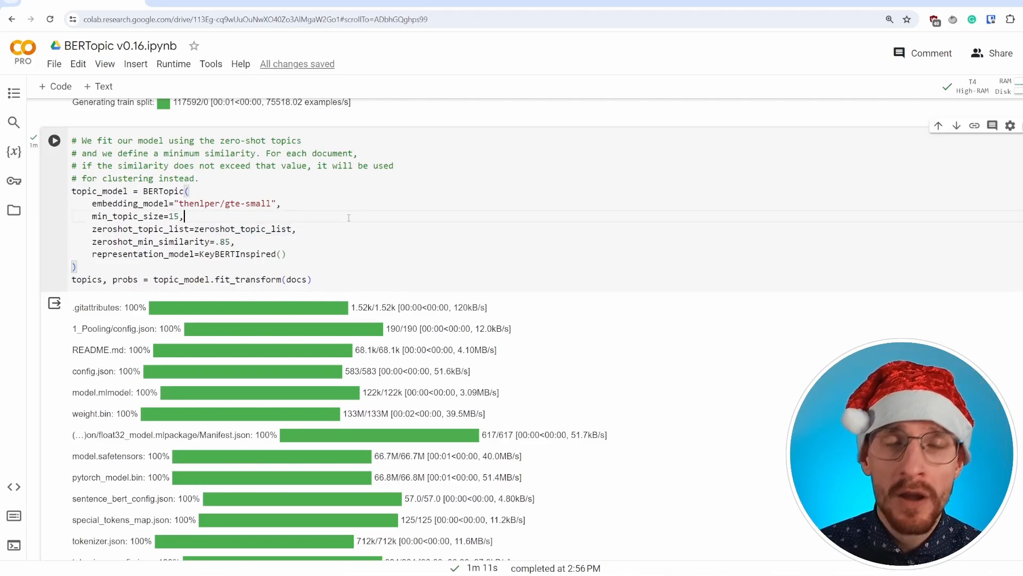
Run topic_model.get_topic_info() to produce the 70-row topic table.
{"action": "scroll", "scroll_direction": "down", "scroll_amount": 3}
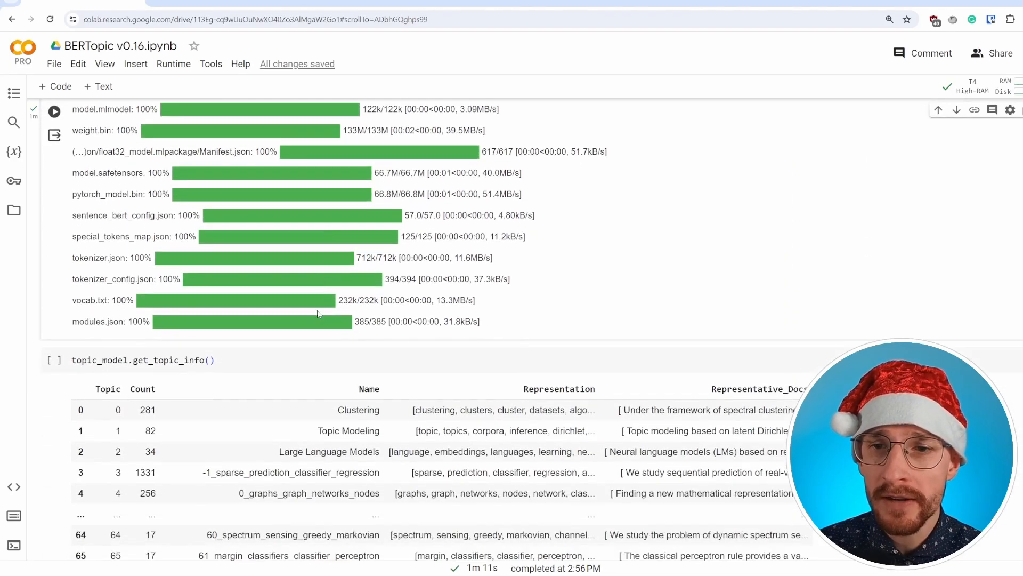
{"action": "scroll", "scroll_direction": "down", "scroll_amount": 3}
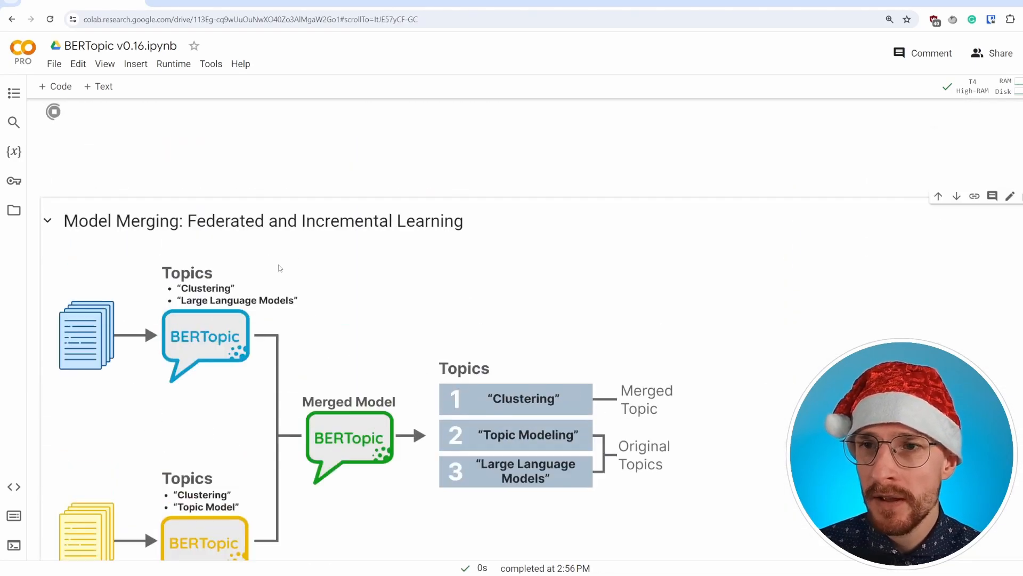
{"action": "scroll", "scroll_direction": "down", "scroll_amount": 3}
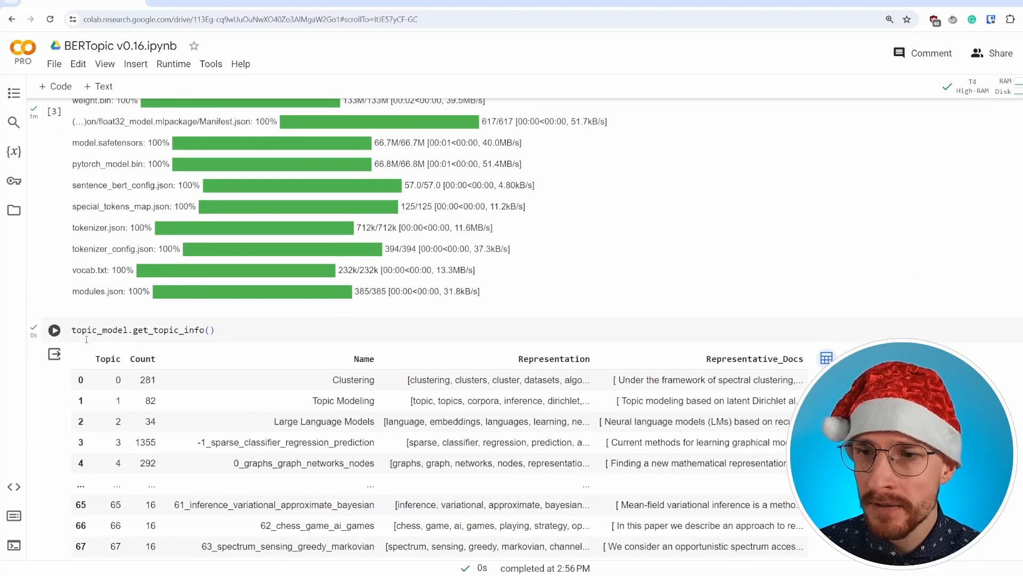
{"action": "double_click", "coordinate": [167, 329]}
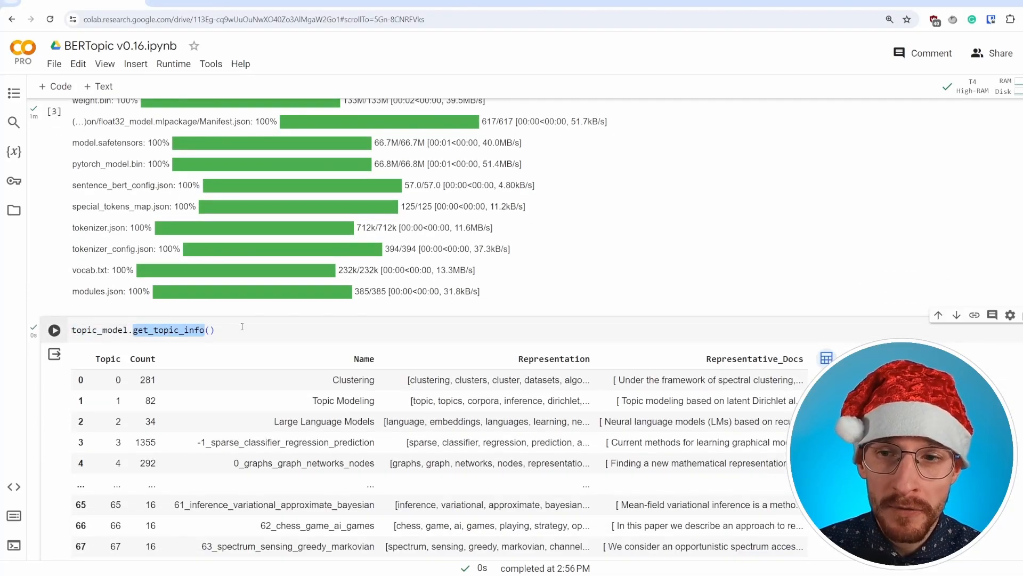
{"action": "scroll", "scroll_direction": "down", "scroll_amount": 3}
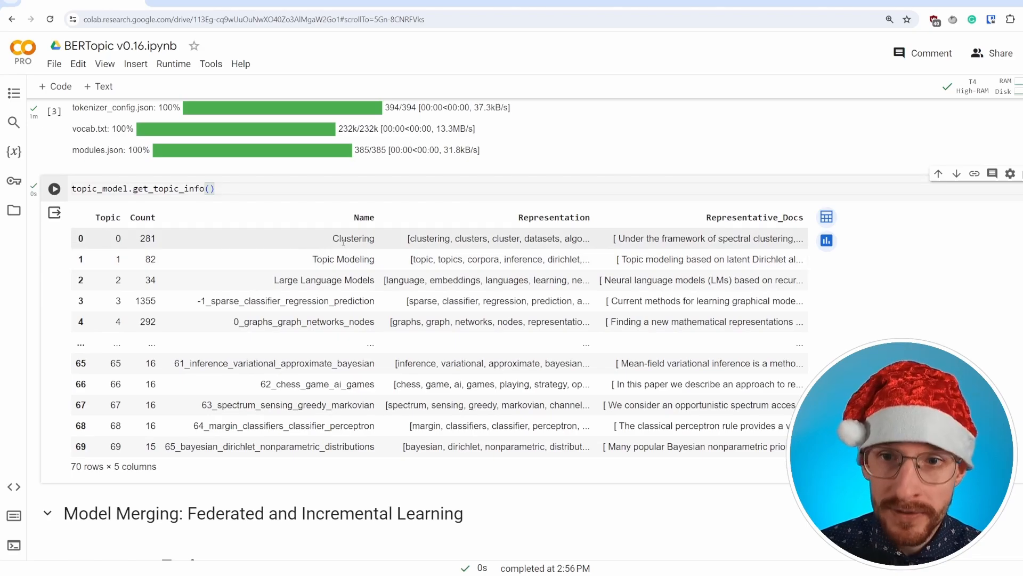
Highlight topic names in the table, including part of topic 65's name.
{"action": "double_click", "coordinate": [321, 280]}
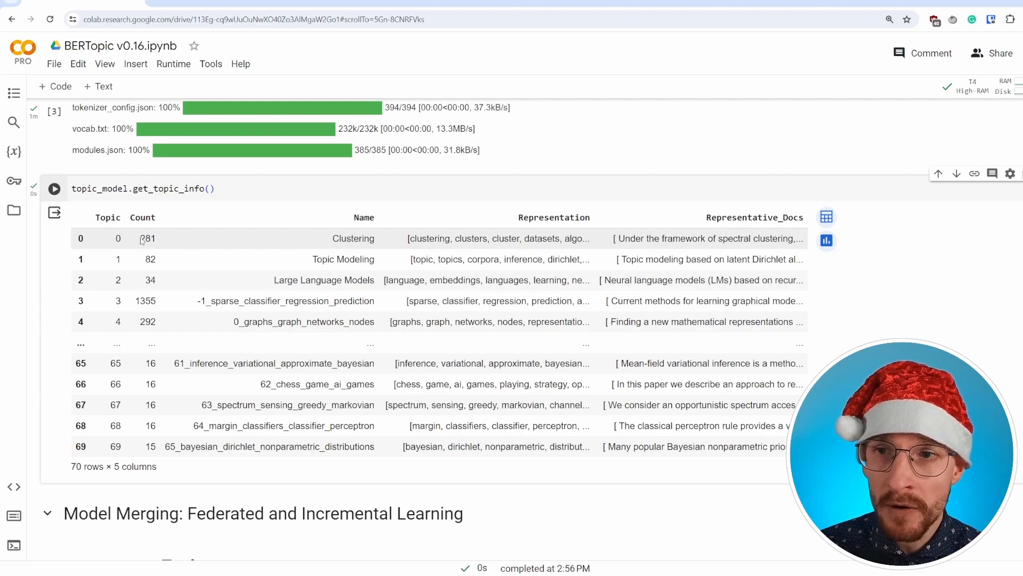
{"action": "double_click", "coordinate": [147, 237]}
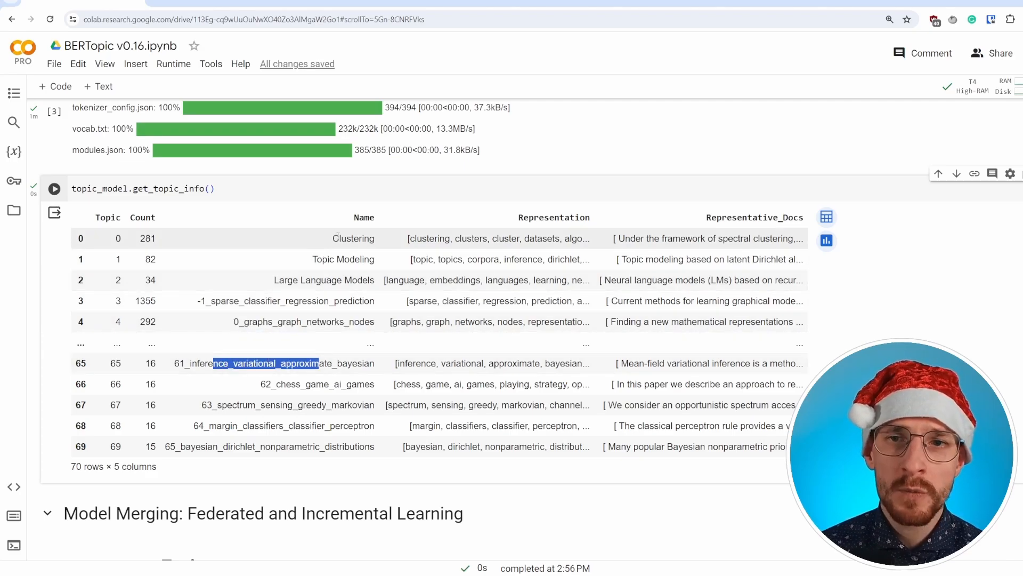
{"action": "double_click", "coordinate": [353, 238]}
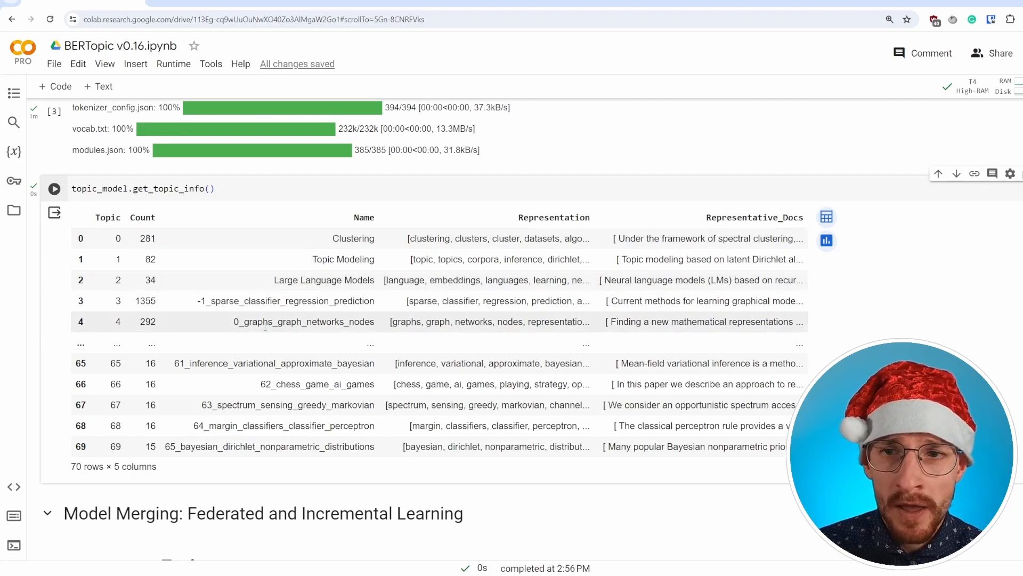
{"action": "double_click", "coordinate": [304, 321]}
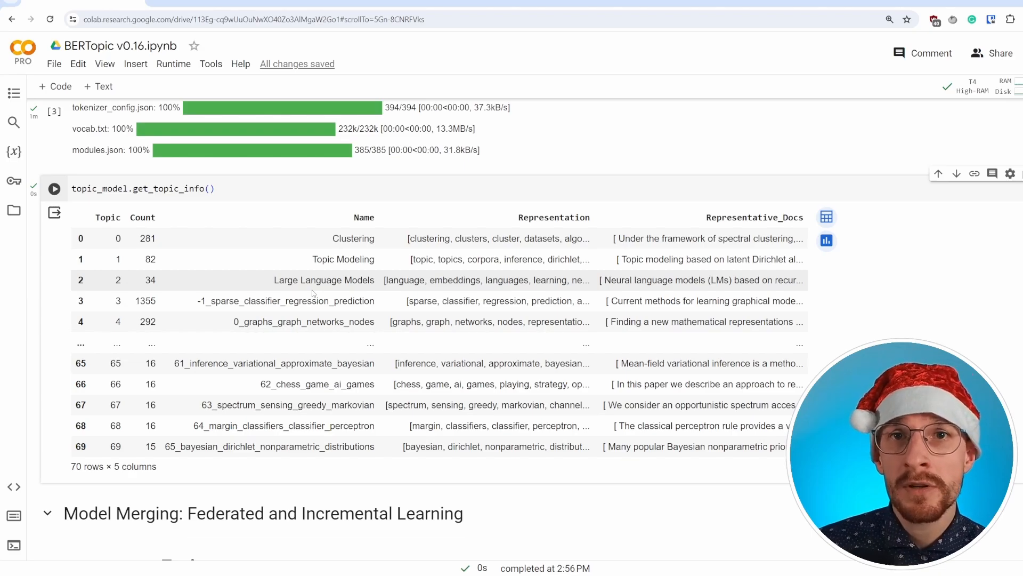
{"action": "scroll", "scroll_direction": "down", "scroll_amount": 3}
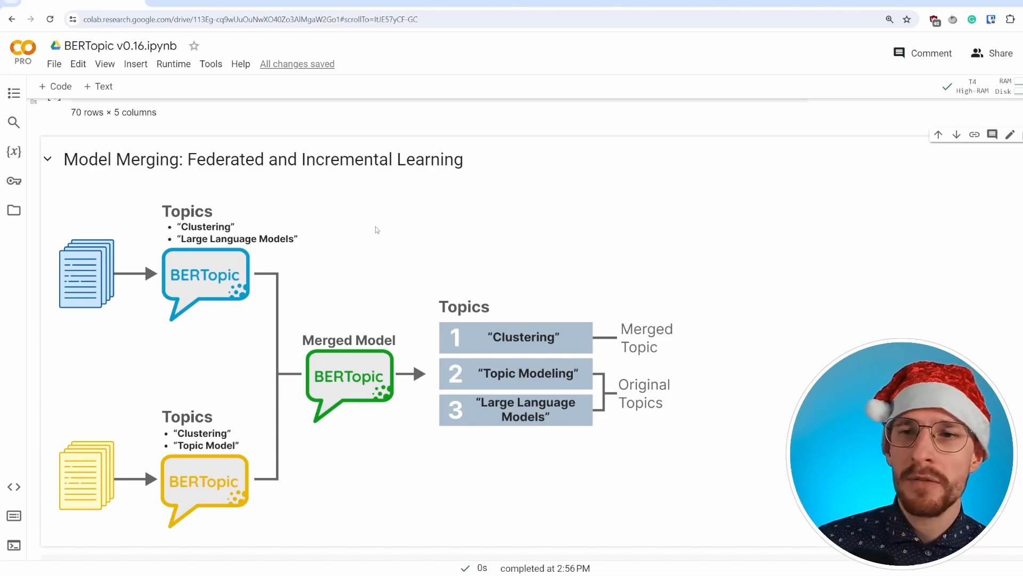
{"action": "mouse_move", "coordinate": [203, 376]}
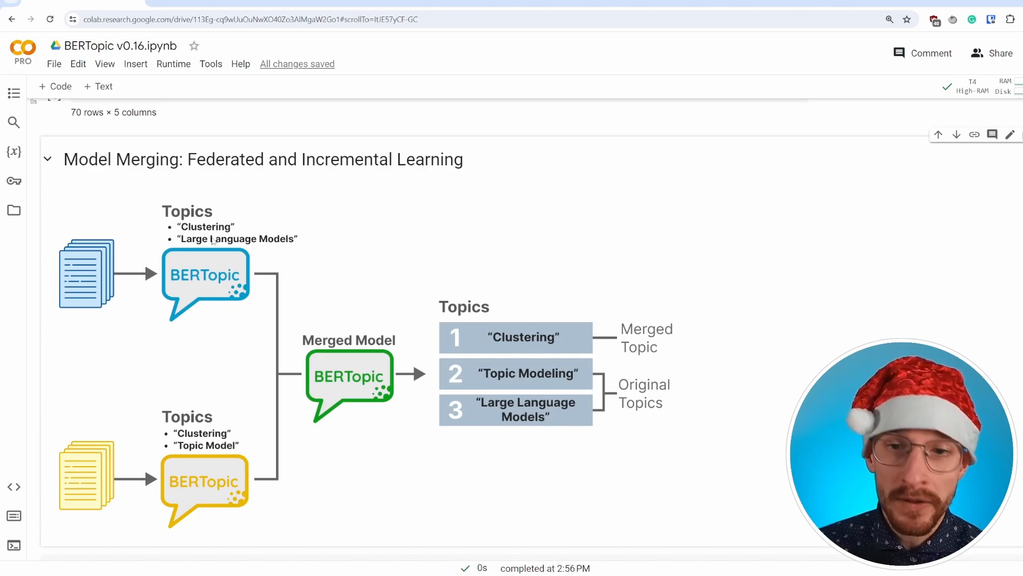
{"action": "mouse_move", "coordinate": [211, 322]}
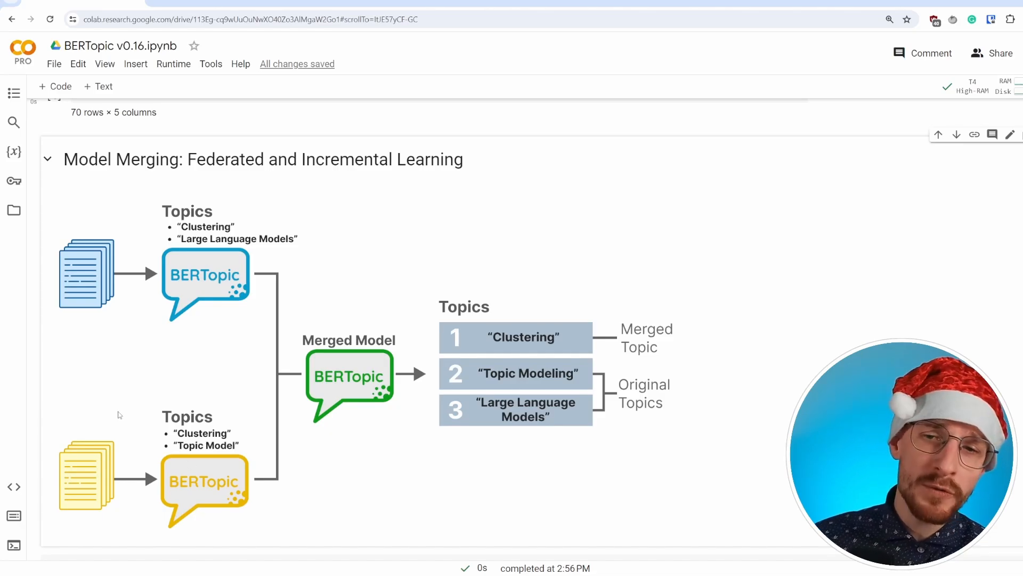
{"action": "mouse_move", "coordinate": [117, 417]}
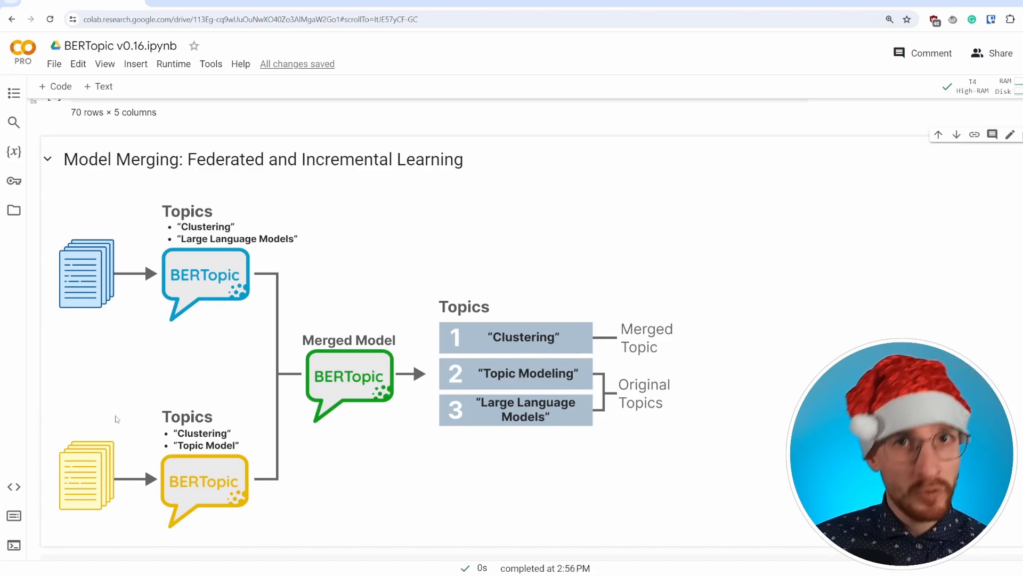
{"action": "mouse_move", "coordinate": [213, 471]}
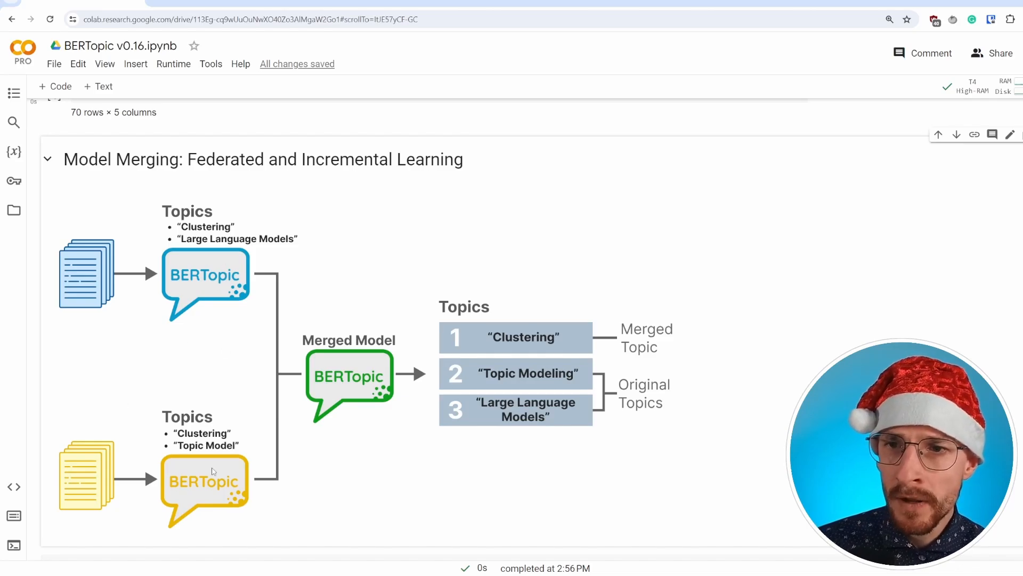
{"action": "mouse_move", "coordinate": [192, 338]}
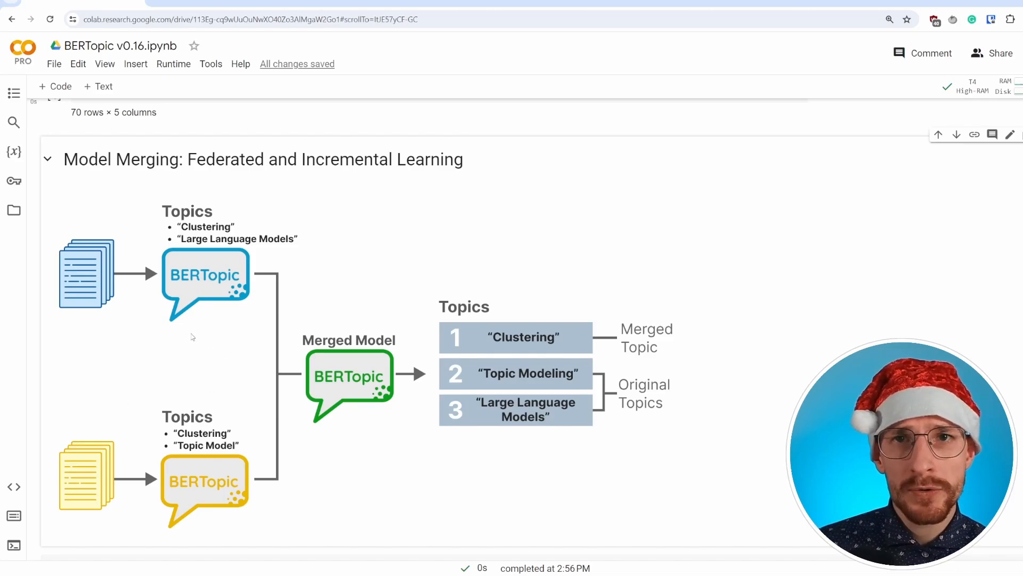
{"action": "mouse_move", "coordinate": [176, 336]}
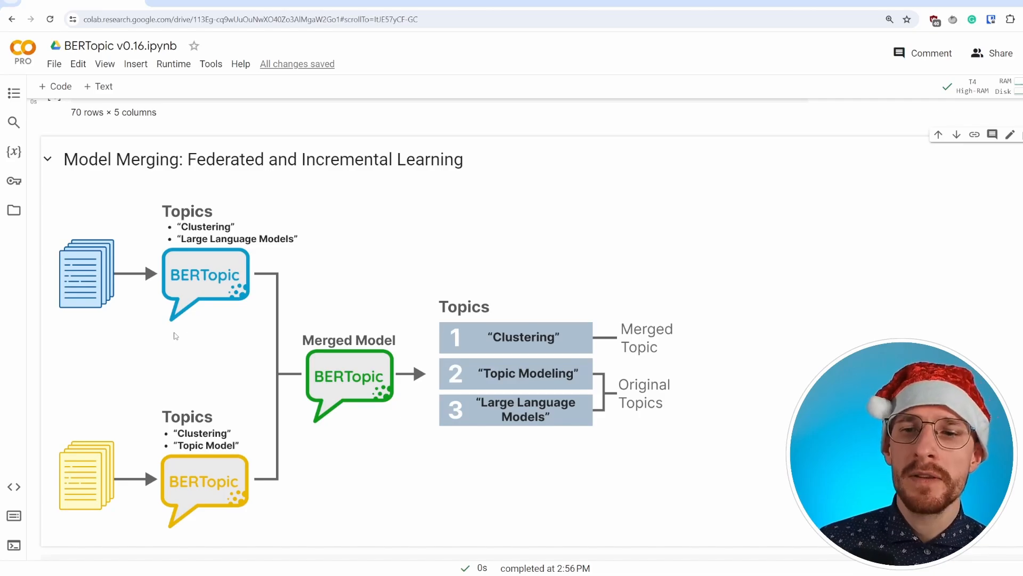
{"action": "mouse_move", "coordinate": [208, 358]}
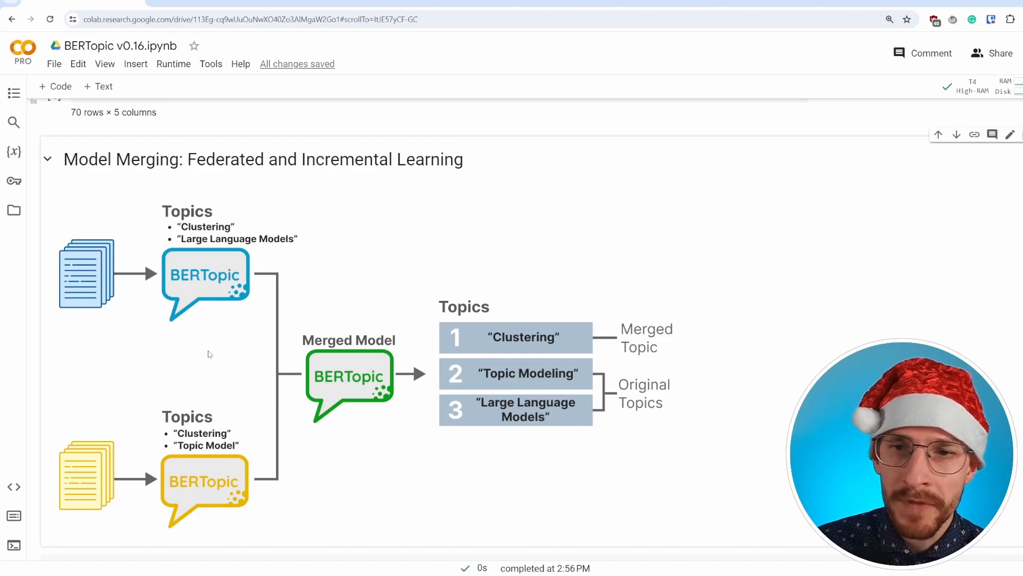
{"action": "mouse_move", "coordinate": [434, 319]}
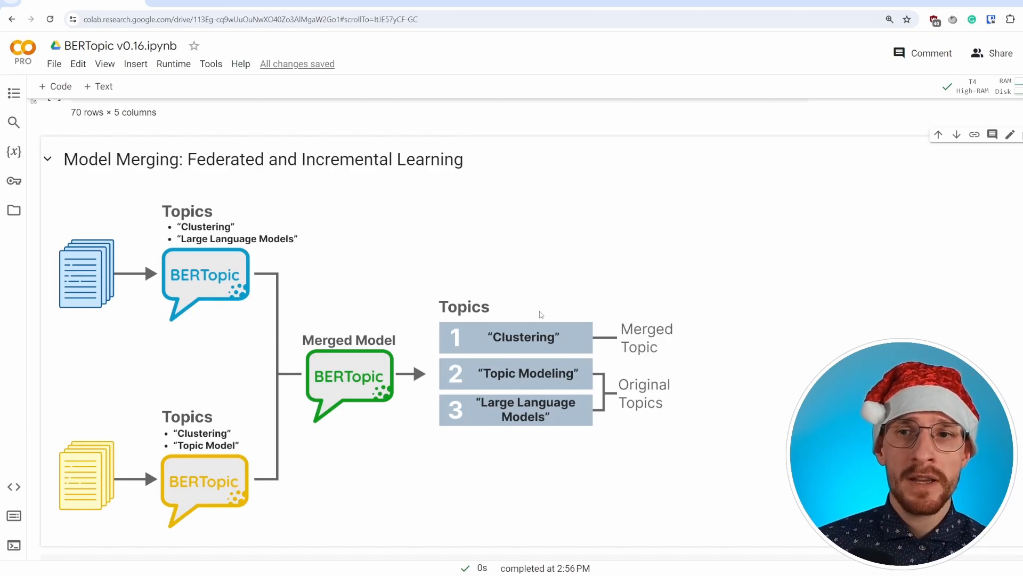
{"action": "mouse_move", "coordinate": [311, 243]}
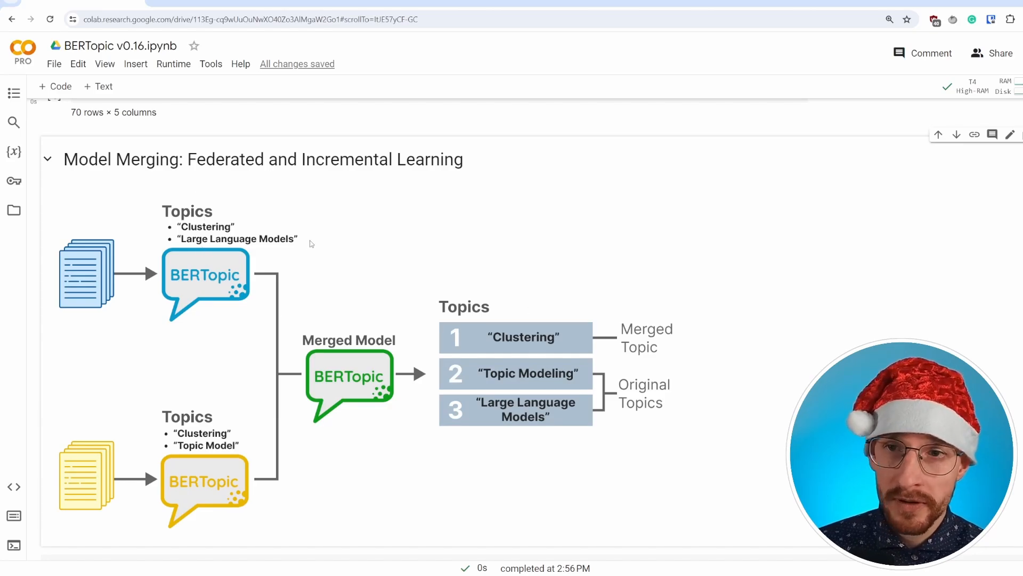
{"action": "mouse_move", "coordinate": [246, 357]}
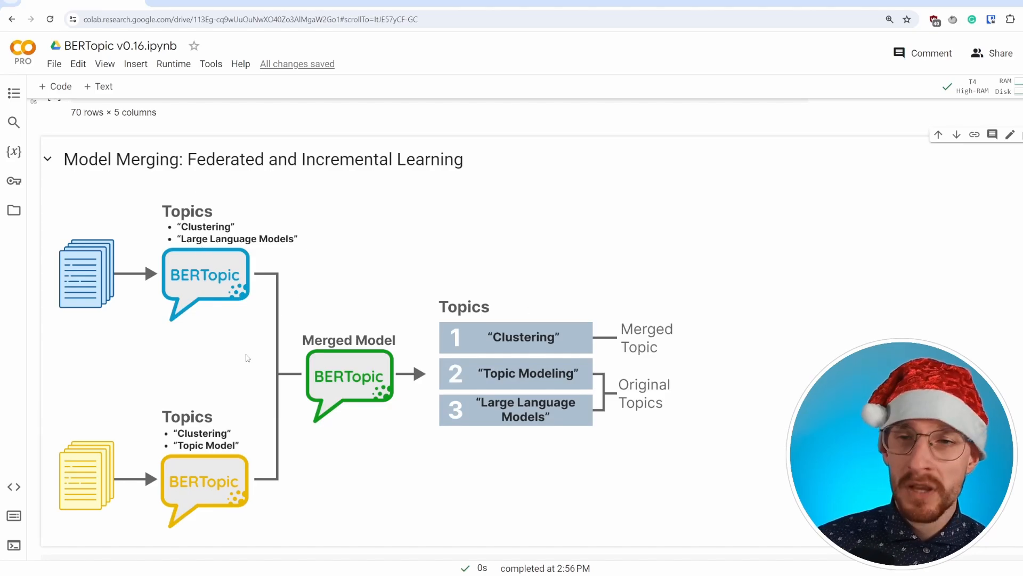
{"action": "mouse_move", "coordinate": [566, 513]}
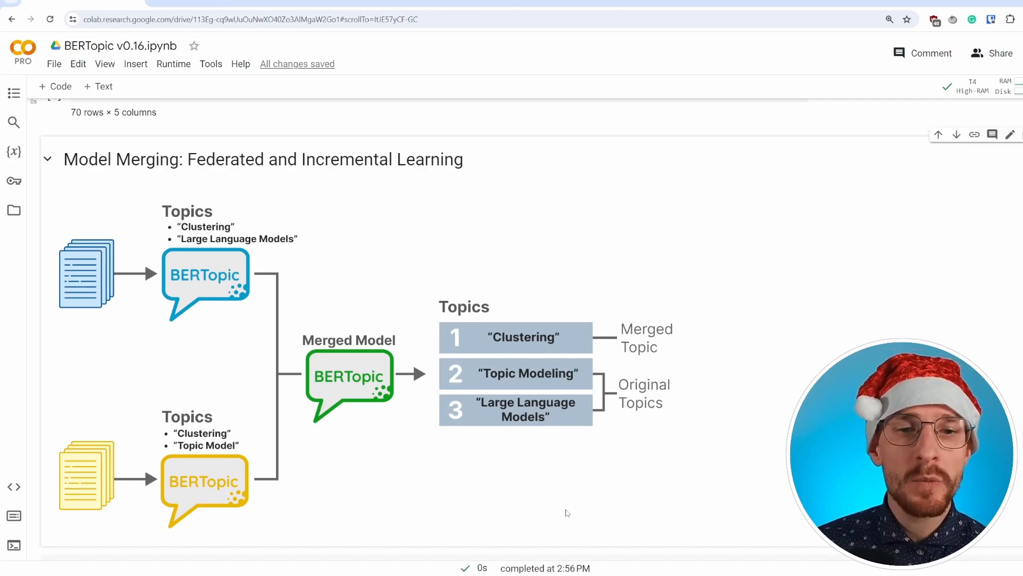
{"action": "mouse_move", "coordinate": [528, 475]}
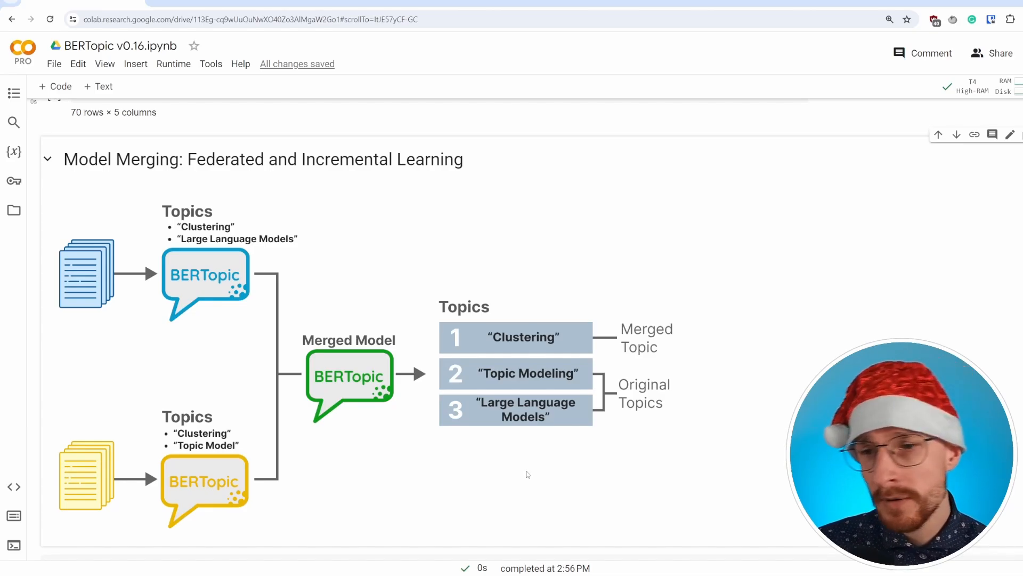
{"action": "mouse_move", "coordinate": [460, 472]}
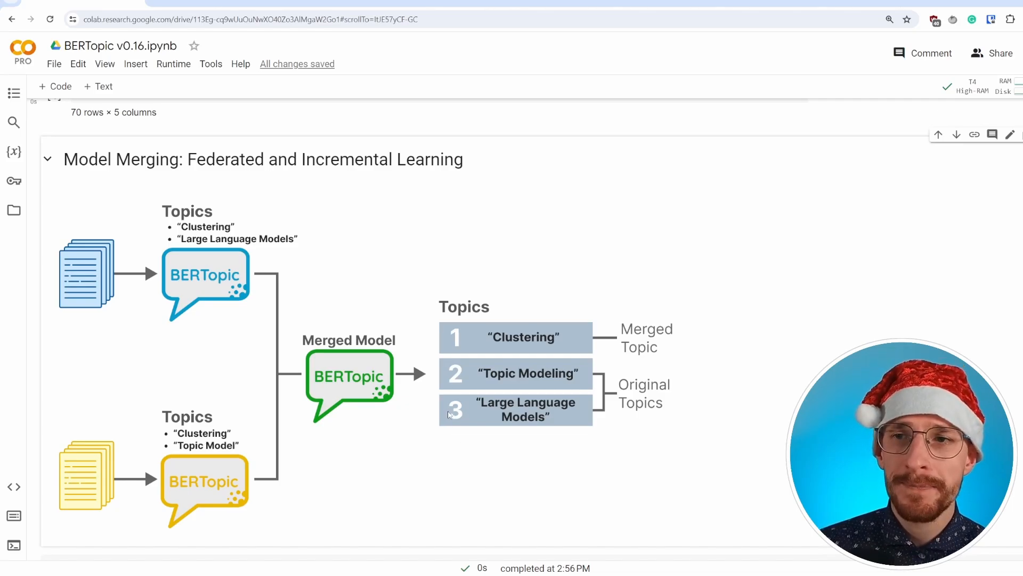
{"action": "mouse_move", "coordinate": [318, 308]}
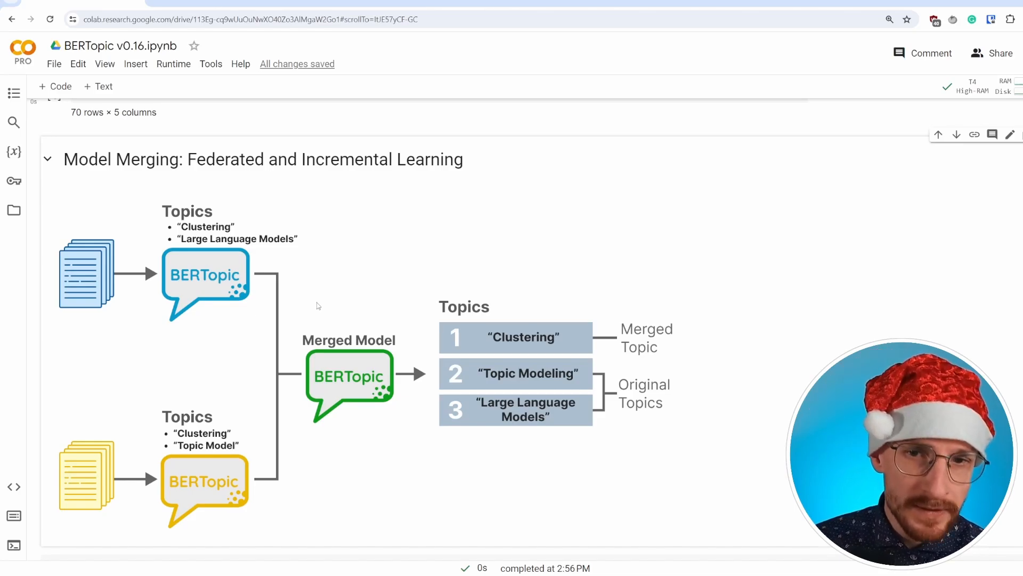
Highlight all_docs, the 5000-document chunk size and base_model trained on the first chunk.
{"action": "scroll", "scroll_direction": "down", "scroll_amount": 3}
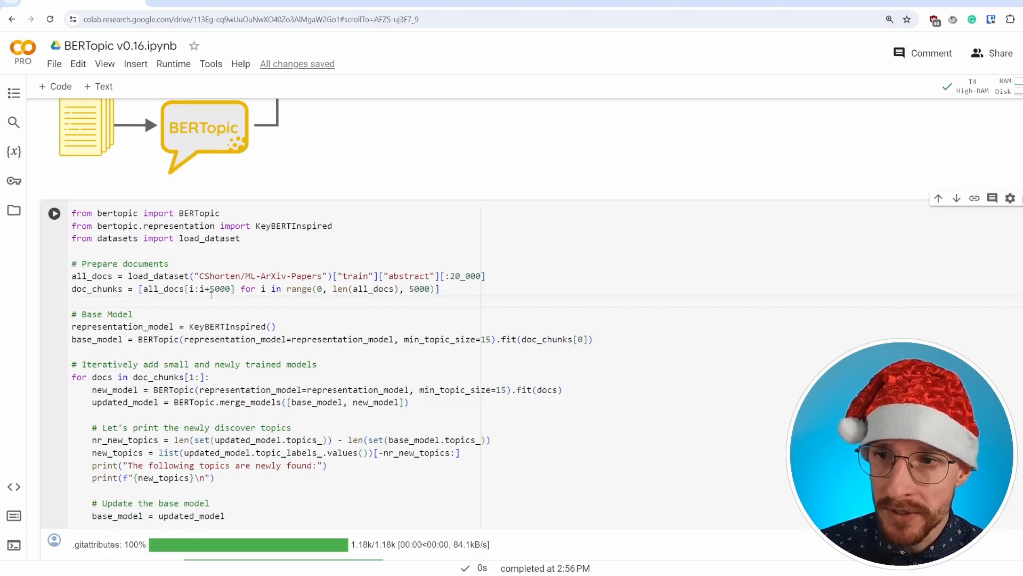
{"action": "double_click", "coordinate": [92, 275]}
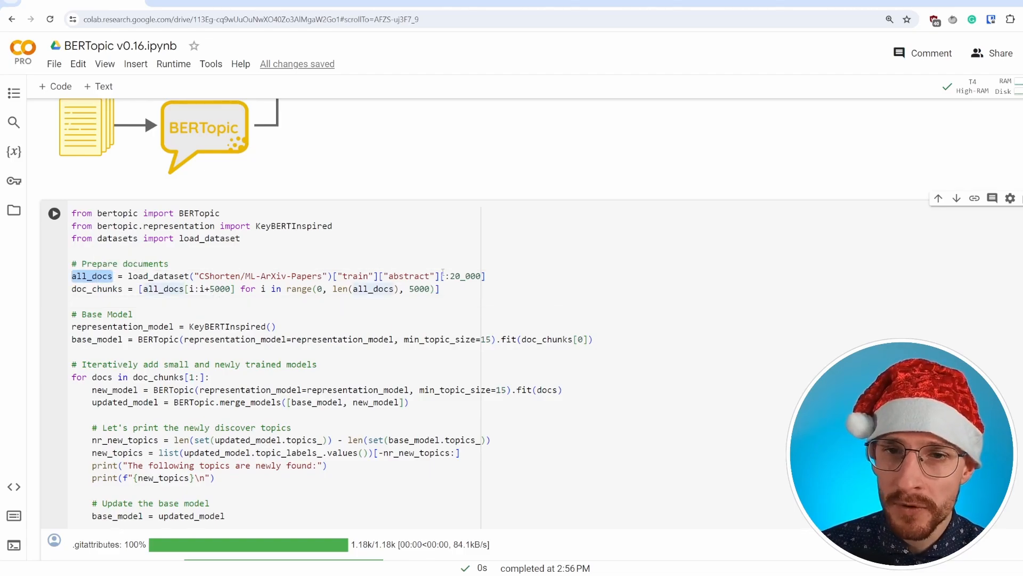
{"action": "double_click", "coordinate": [419, 289]}
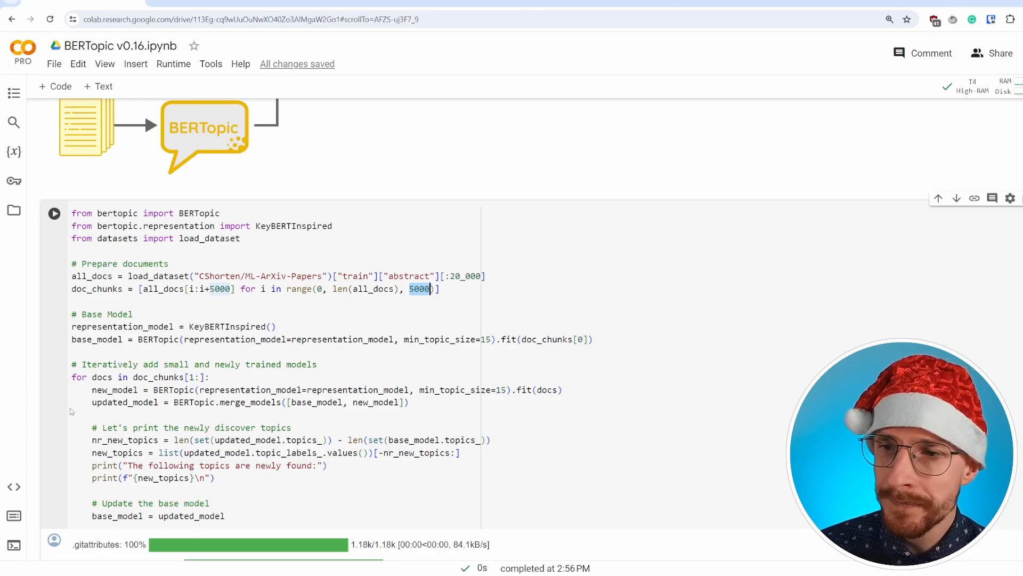
{"action": "double_click", "coordinate": [97, 339]}
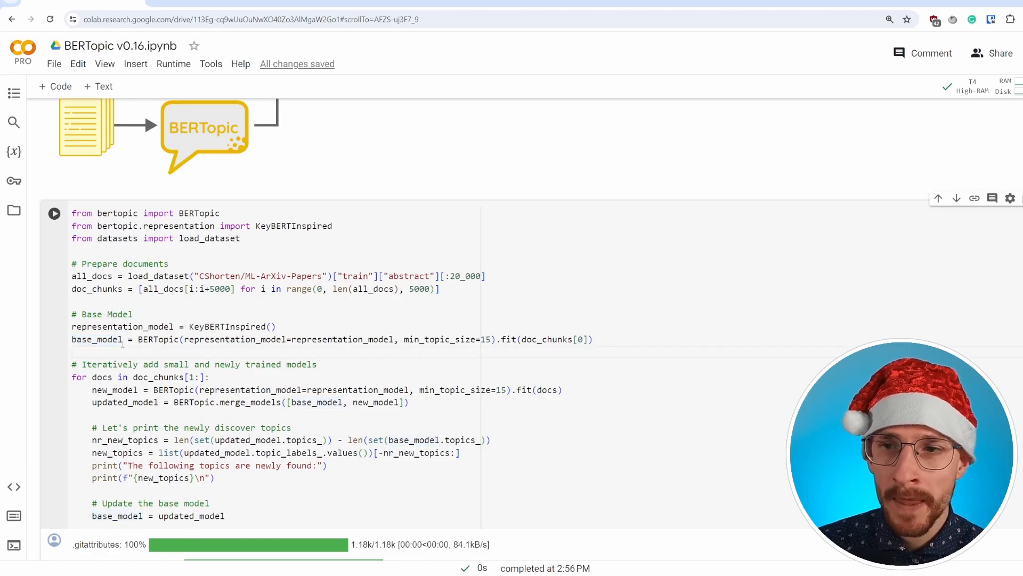
{"action": "double_click", "coordinate": [96, 339]}
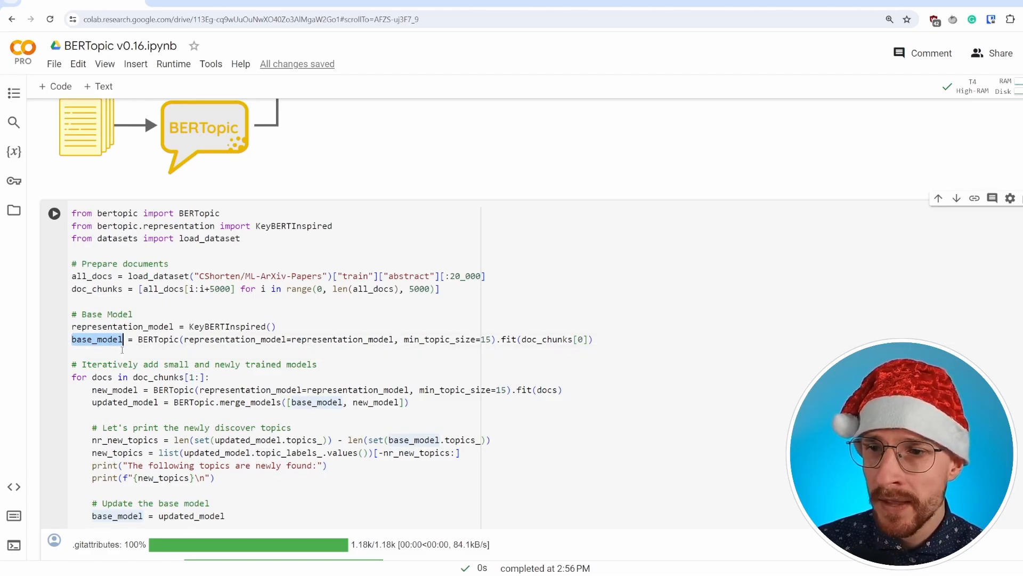
{"action": "double_click", "coordinate": [109, 365]}
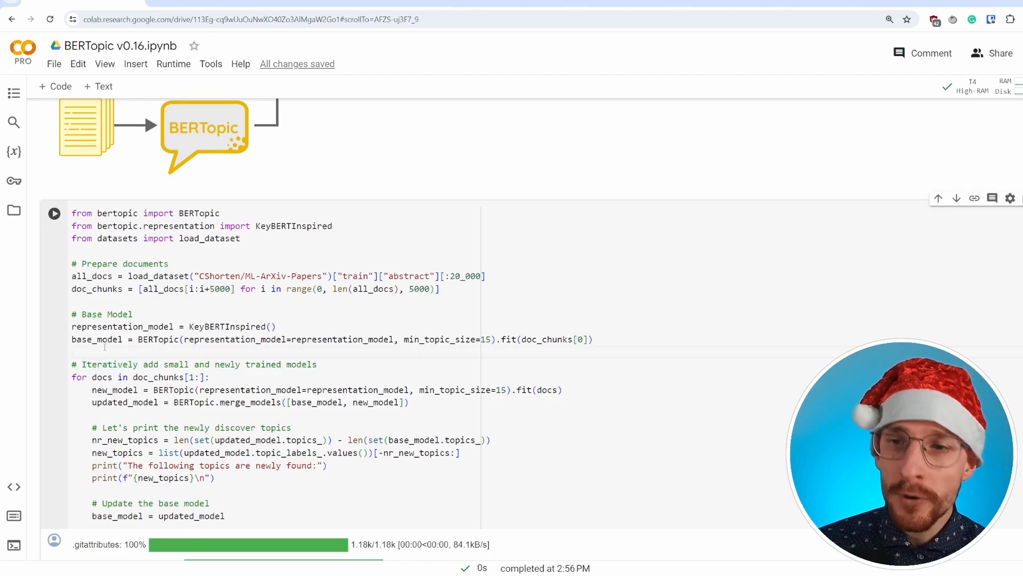
{"action": "double_click", "coordinate": [96, 339]}
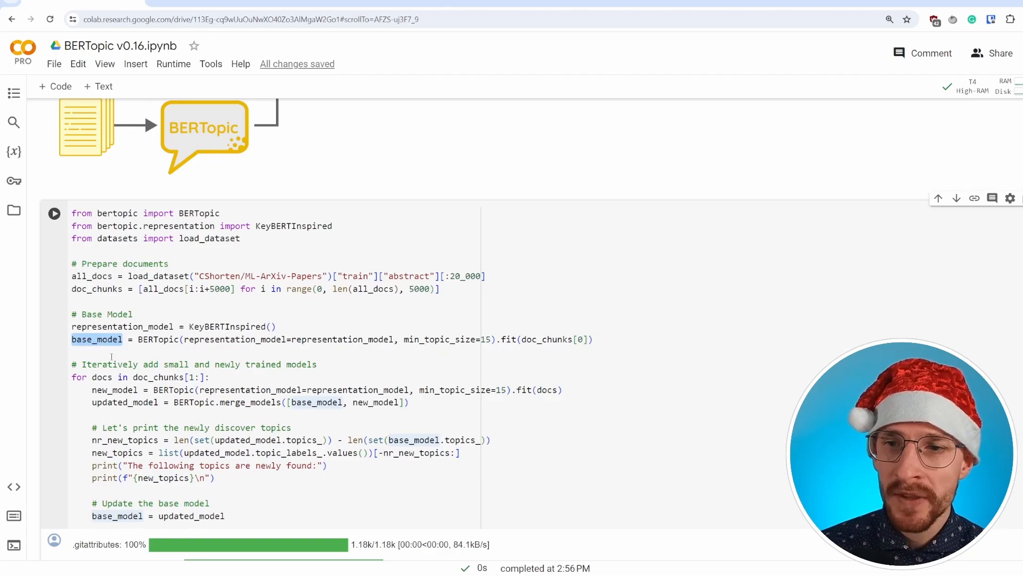
Highlight docs, new_model, the merge_models call and the 'Update the base model' comment in the loop.
{"action": "double_click", "coordinate": [101, 376]}
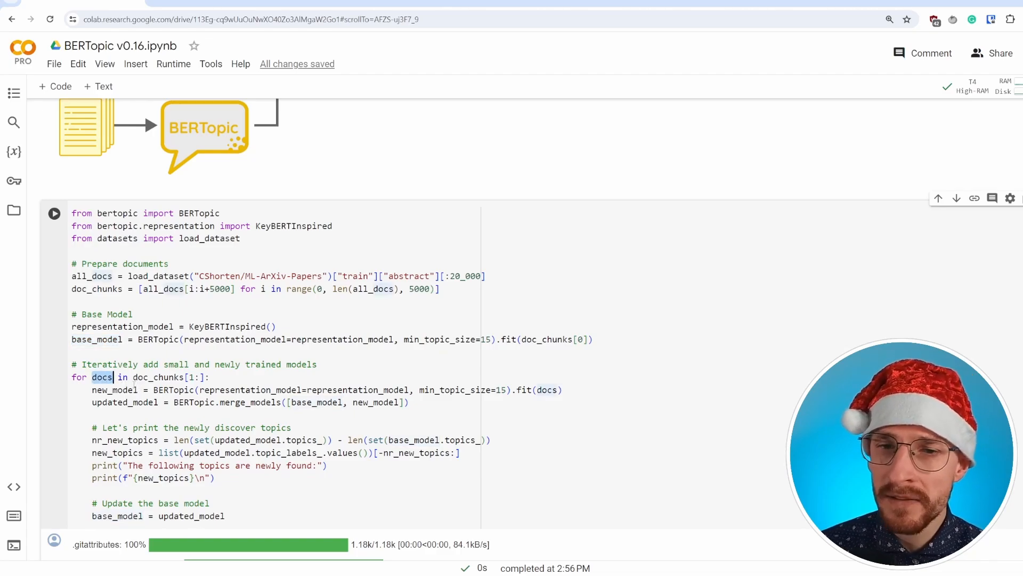
{"action": "double_click", "coordinate": [114, 390]}
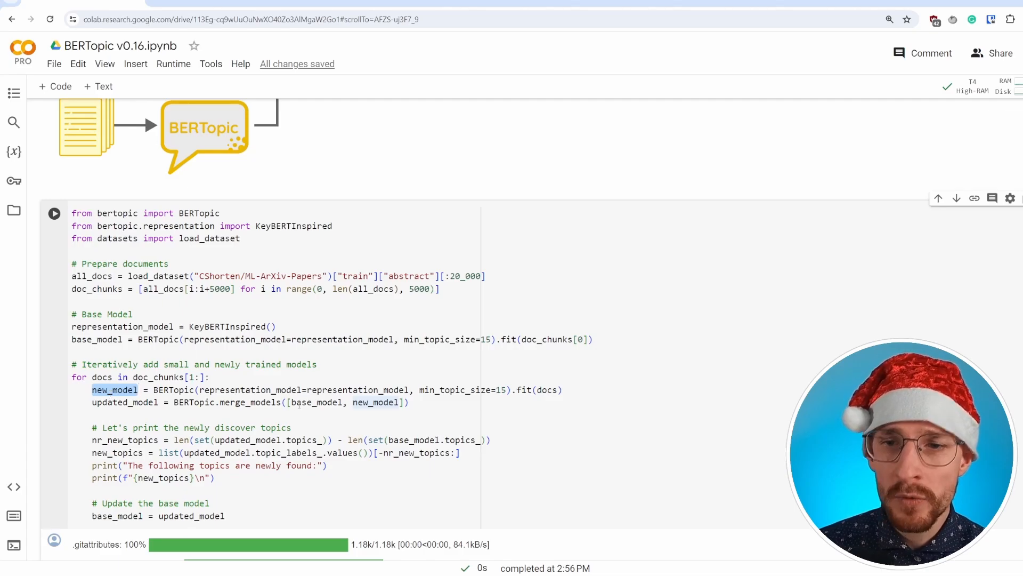
{"action": "double_click", "coordinate": [248, 402]}
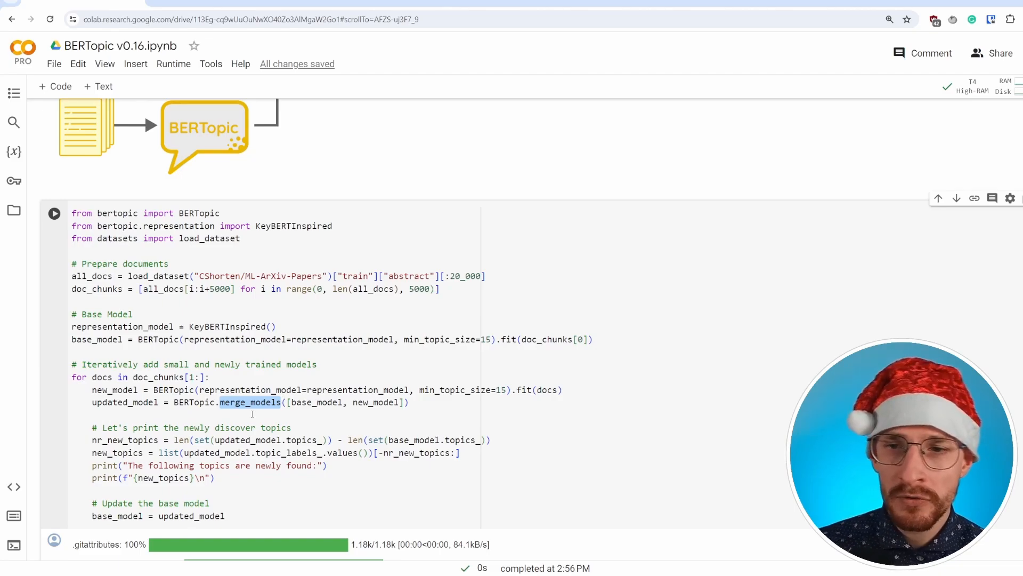
{"action": "double_click", "coordinate": [123, 401]}
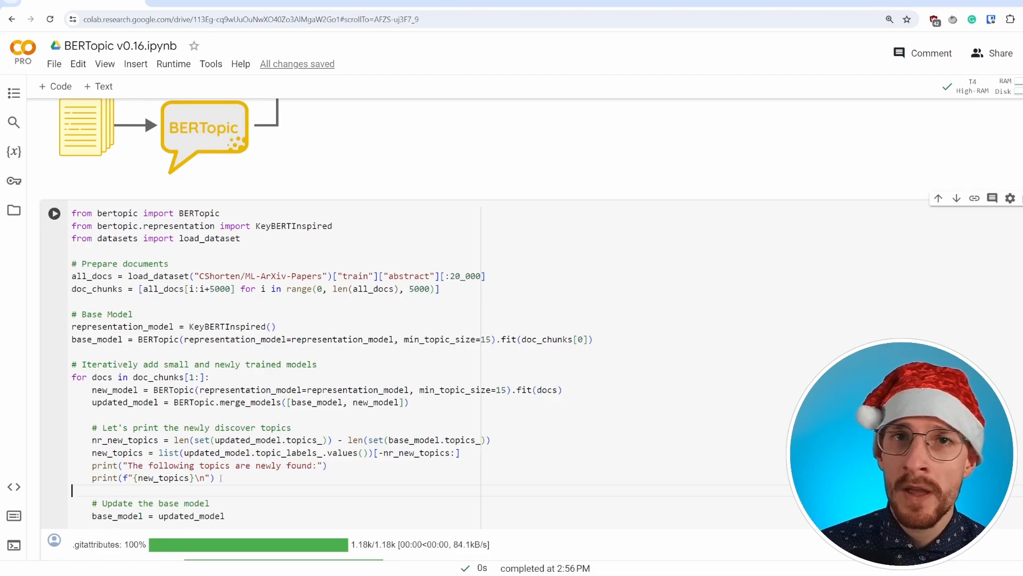
{"action": "double_click", "coordinate": [154, 502]}
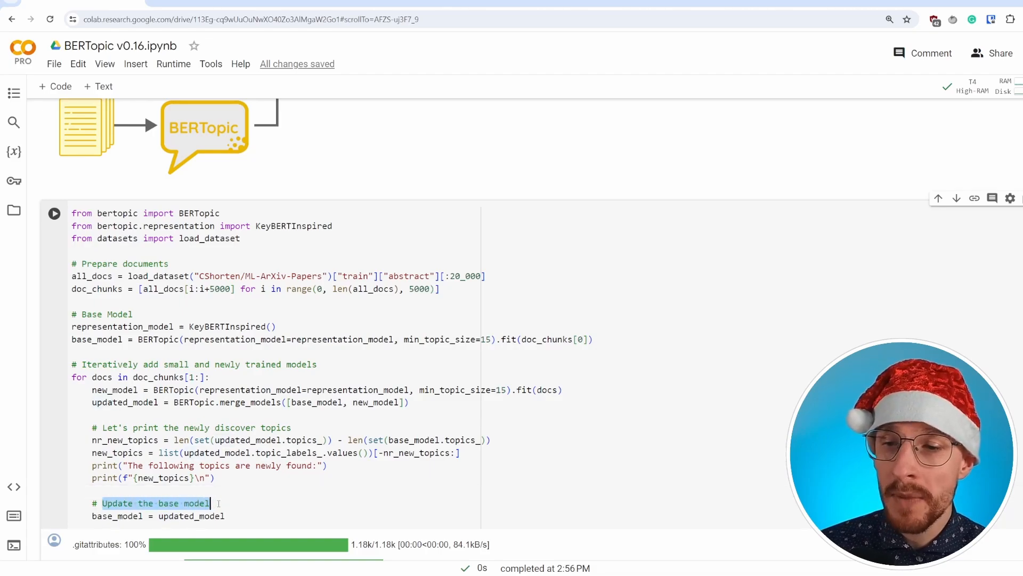
{"action": "double_click", "coordinate": [191, 516]}
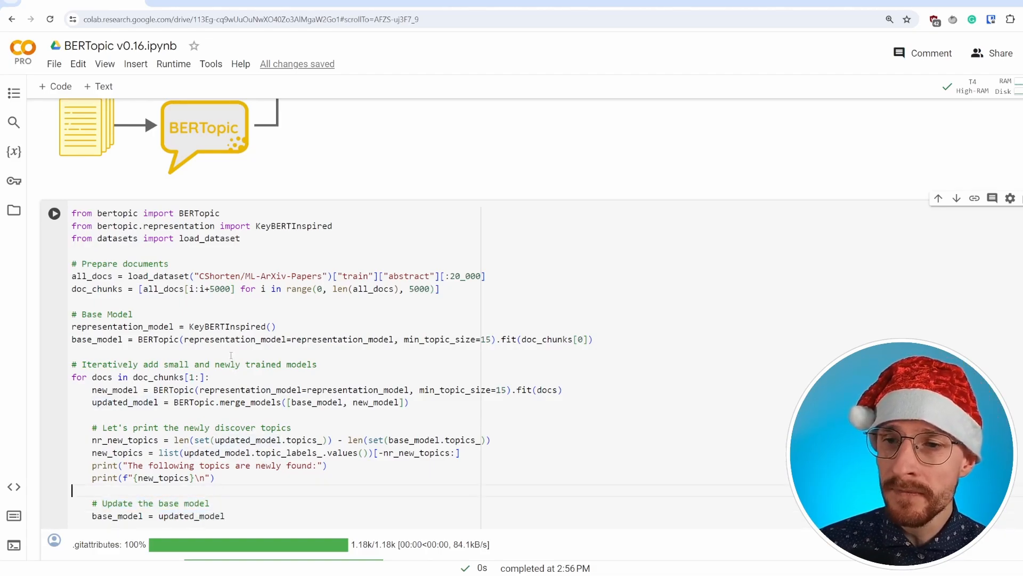
{"action": "scroll", "scroll_direction": "down", "scroll_amount": 3}
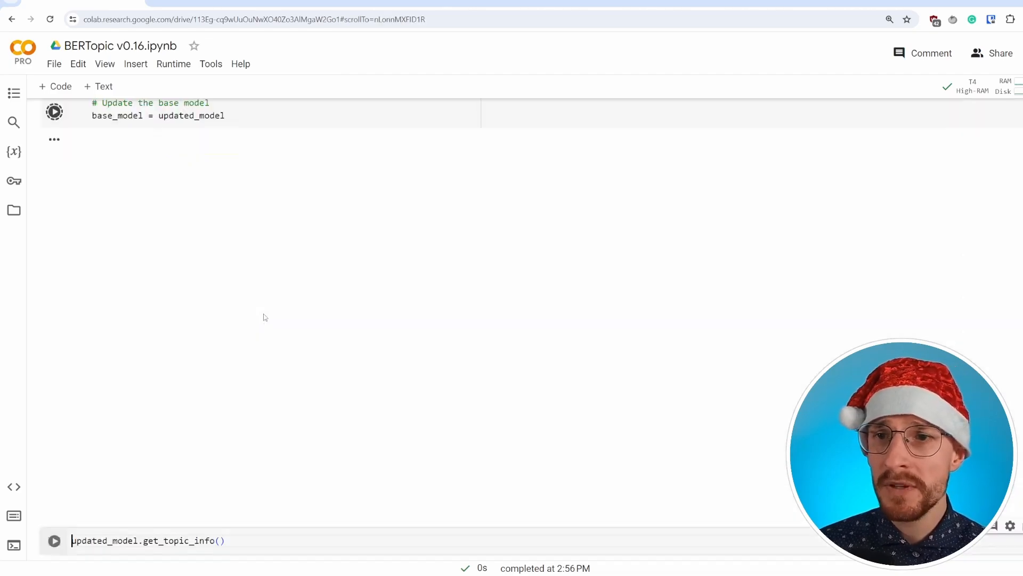
Run the merge_models cell and scroll through progress bars to the printed newly found topics.
{"action": "scroll", "scroll_direction": "up", "scroll_amount": 3}
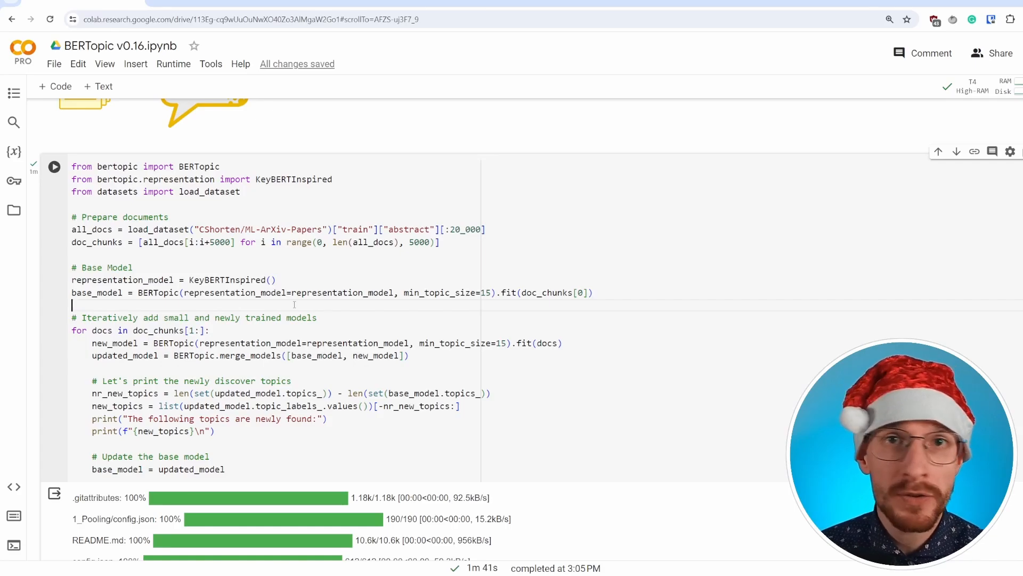
{"action": "scroll", "scroll_direction": "down", "scroll_amount": 3}
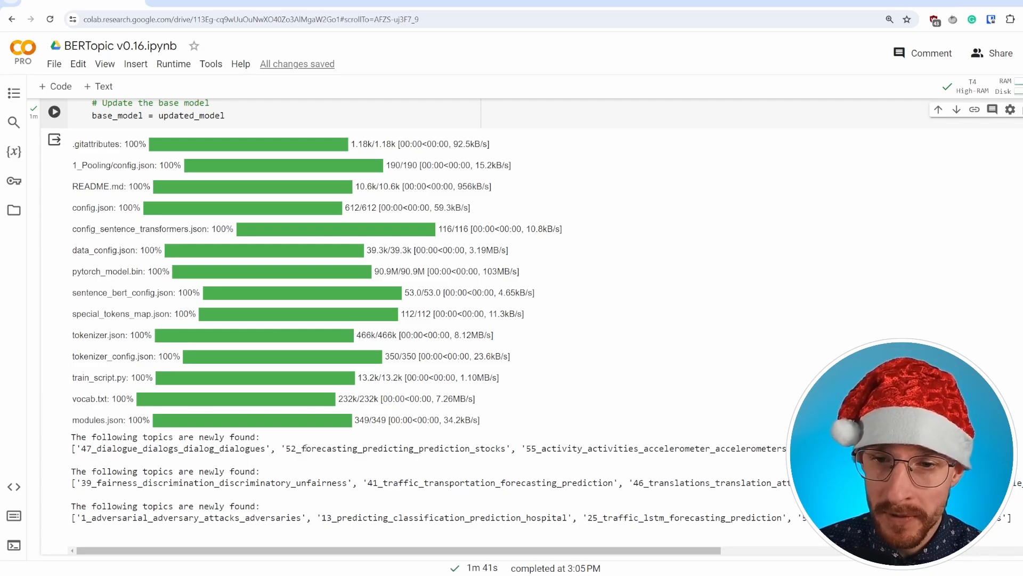
{"action": "double_click", "coordinate": [395, 449]}
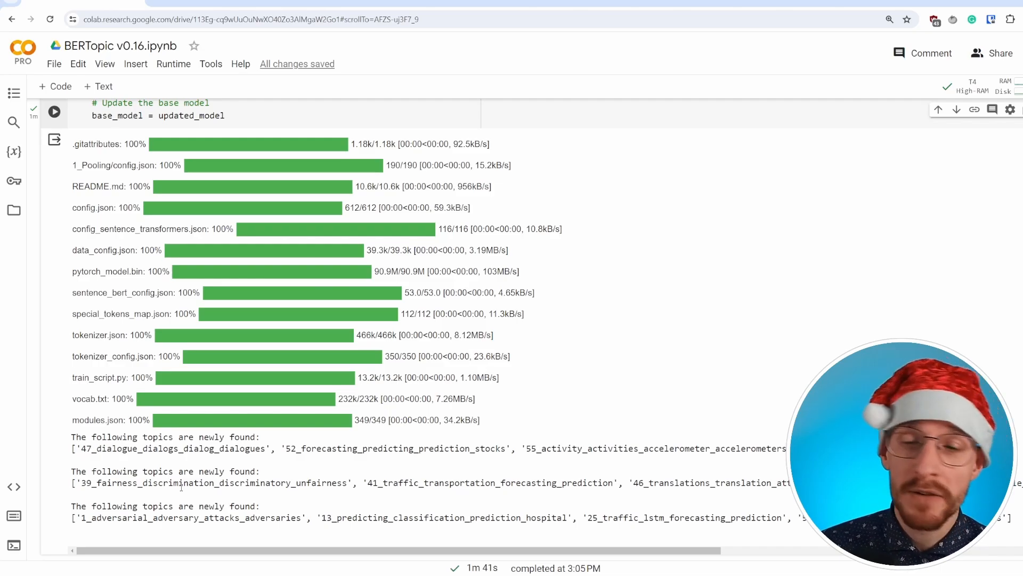
{"action": "scroll", "scroll_direction": "down", "scroll_amount": 3}
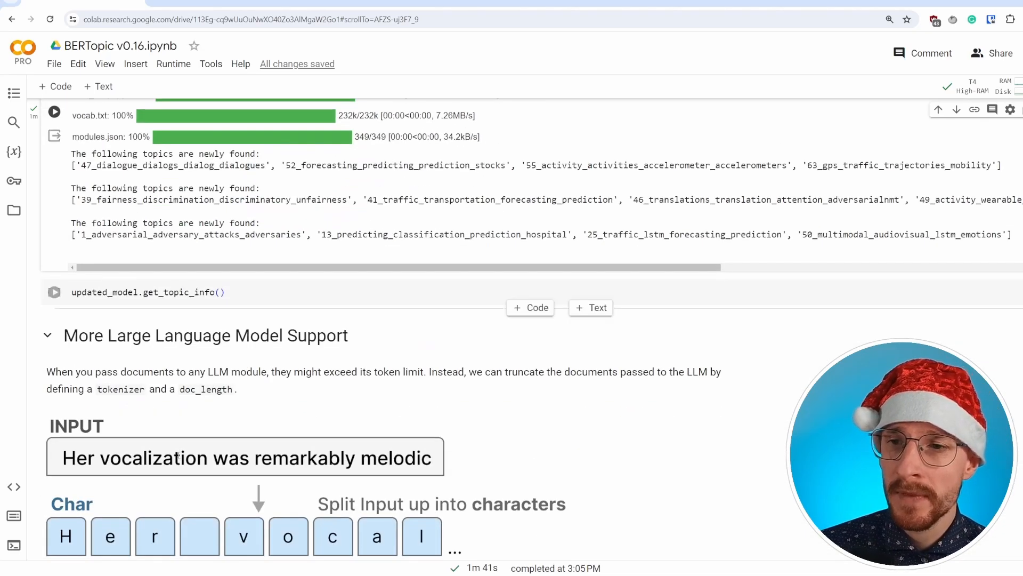
Scroll through the More LLM Support tokenizer diagram to the Document Truncation illustration.
{"action": "scroll", "scroll_direction": "down", "scroll_amount": 3}
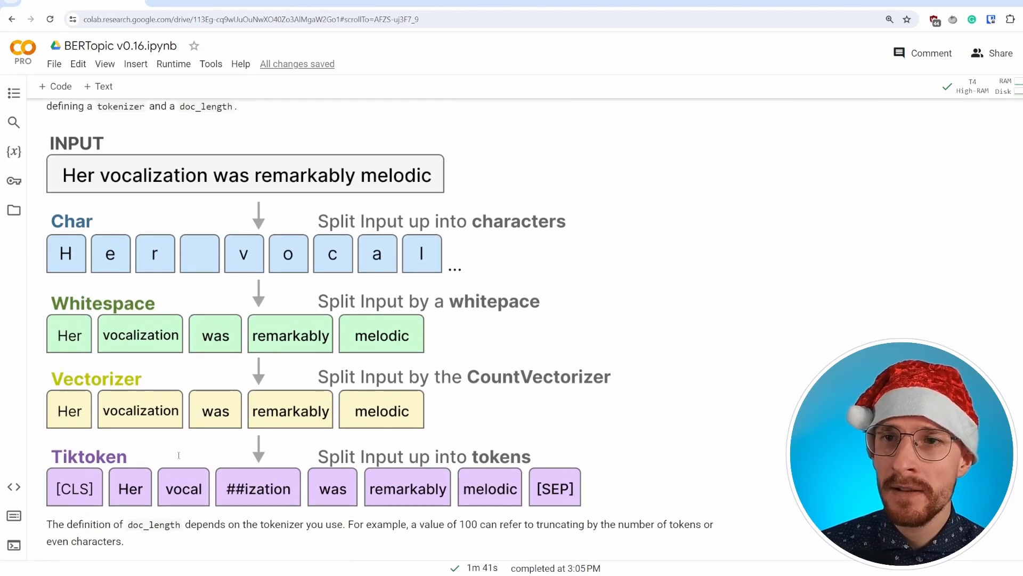
{"action": "scroll", "scroll_direction": "up", "scroll_amount": 3}
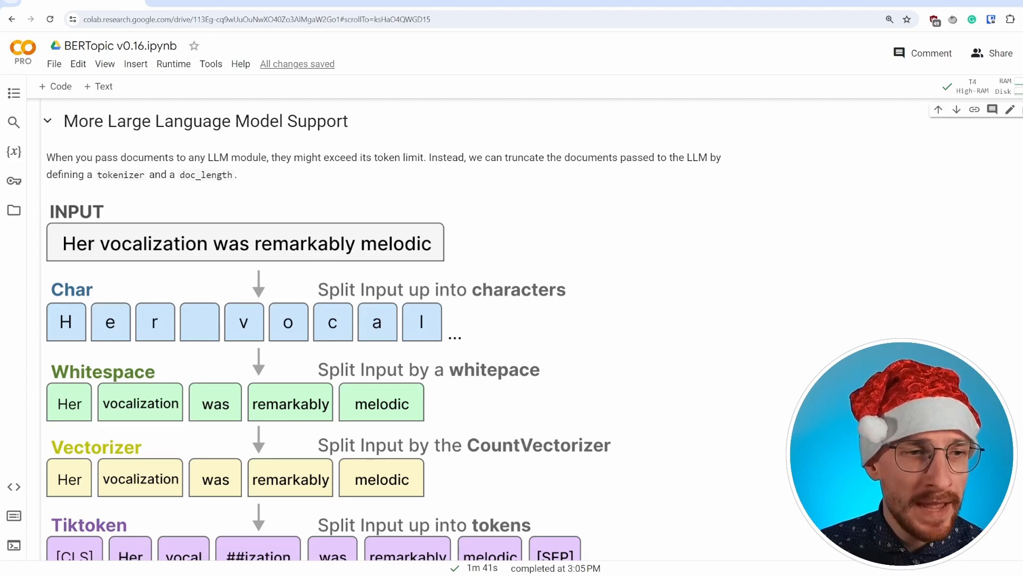
{"action": "mouse_move", "coordinate": [777, 355]}
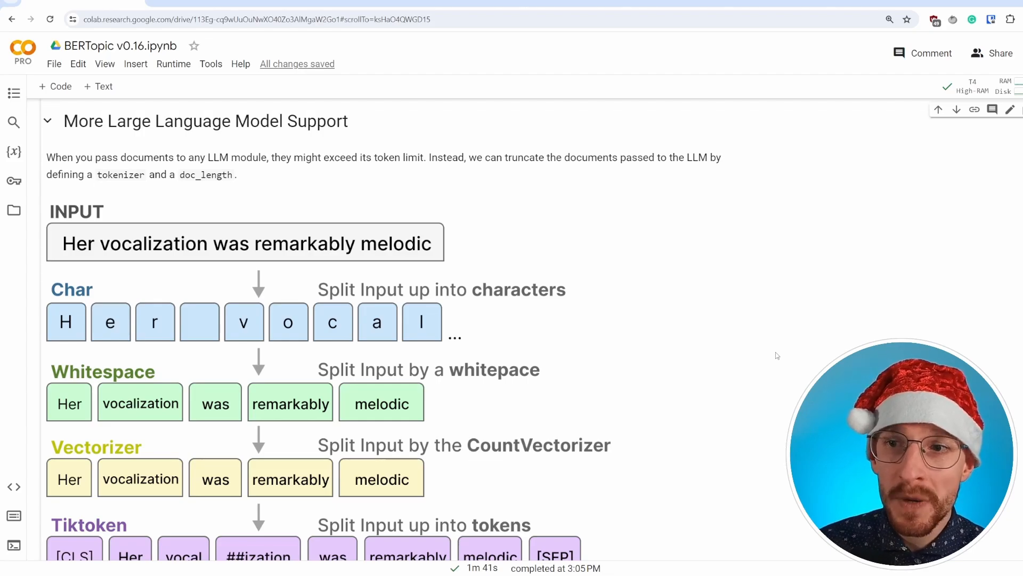
{"action": "scroll", "scroll_direction": "up", "scroll_amount": 3}
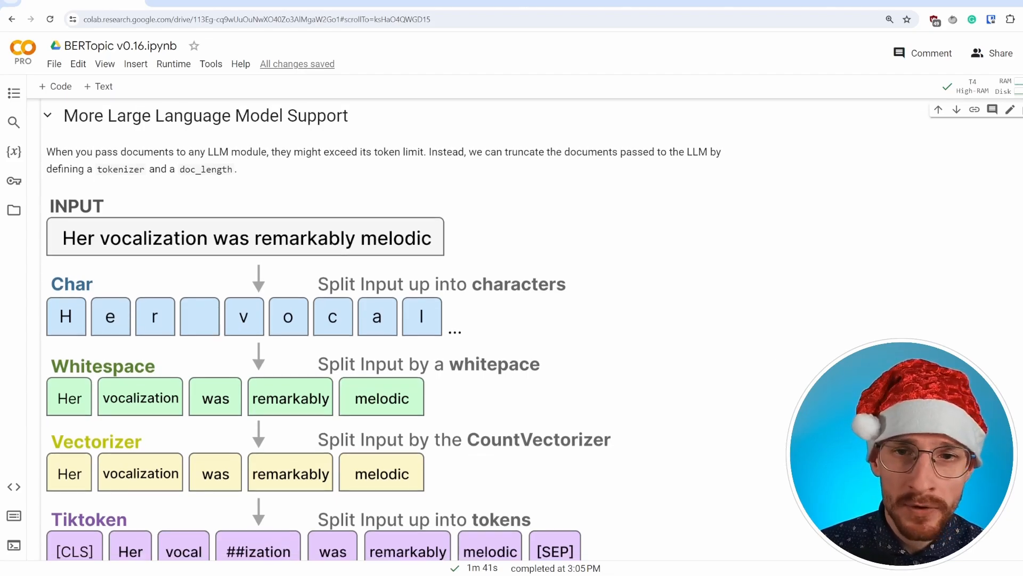
{"action": "scroll", "scroll_direction": "down", "scroll_amount": 3}
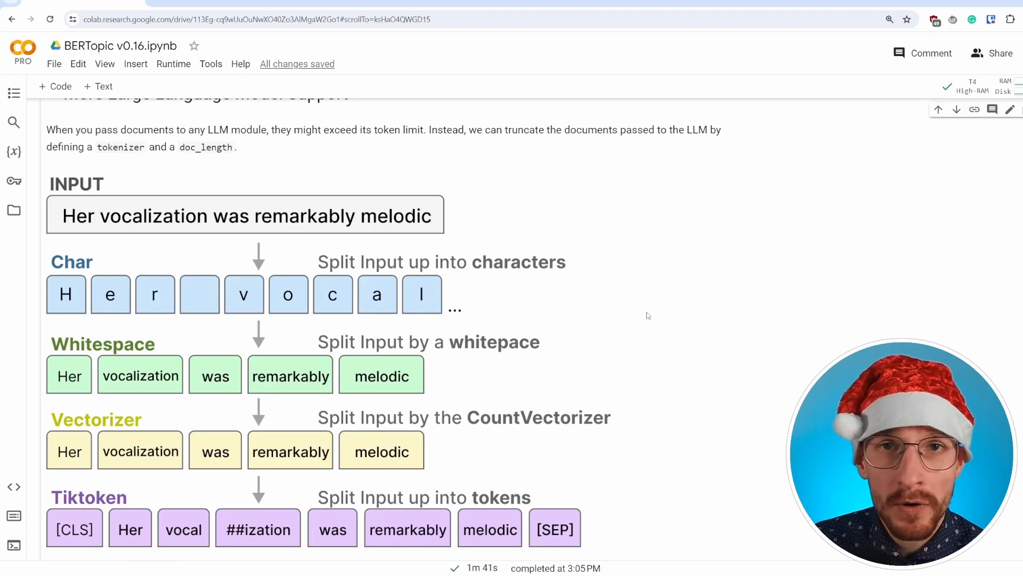
{"action": "mouse_move", "coordinate": [620, 299]}
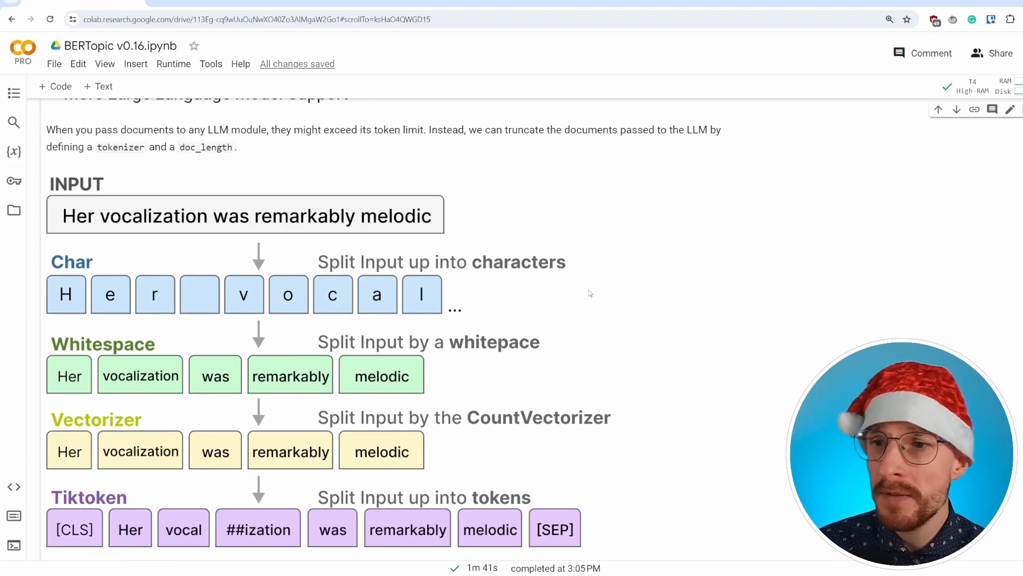
{"action": "mouse_move", "coordinate": [139, 252]}
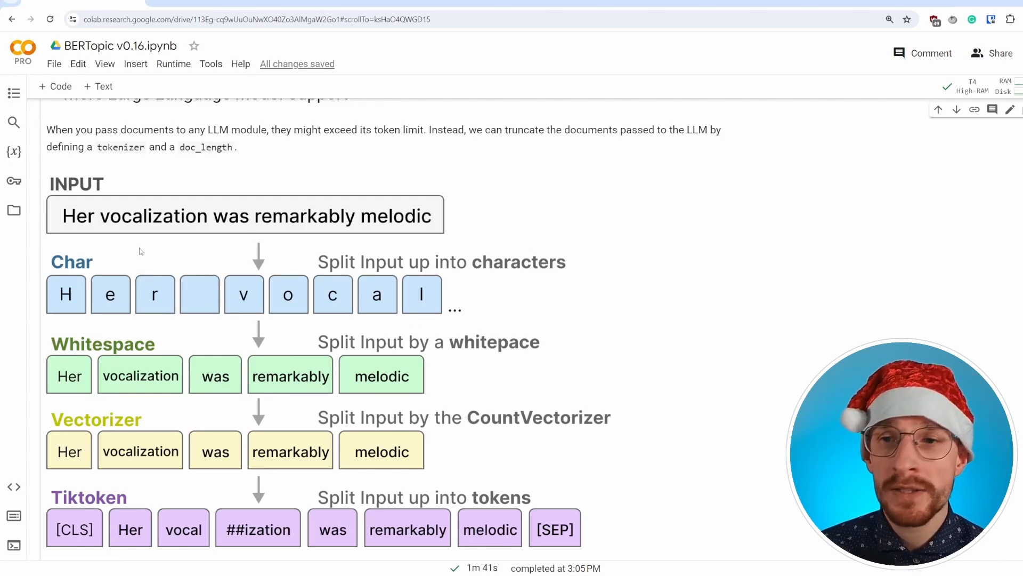
{"action": "mouse_move", "coordinate": [135, 251]}
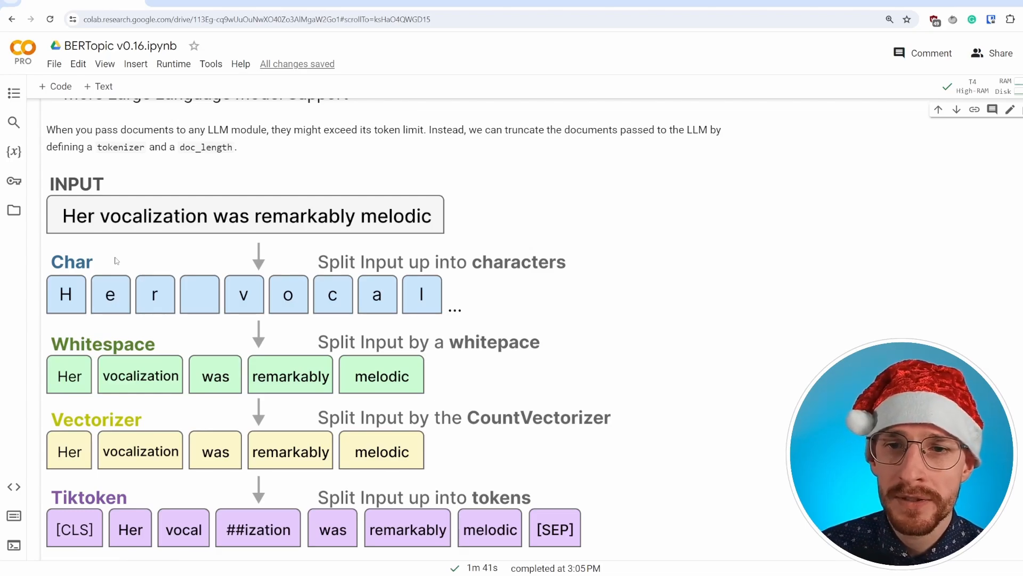
{"action": "mouse_move", "coordinate": [176, 338]}
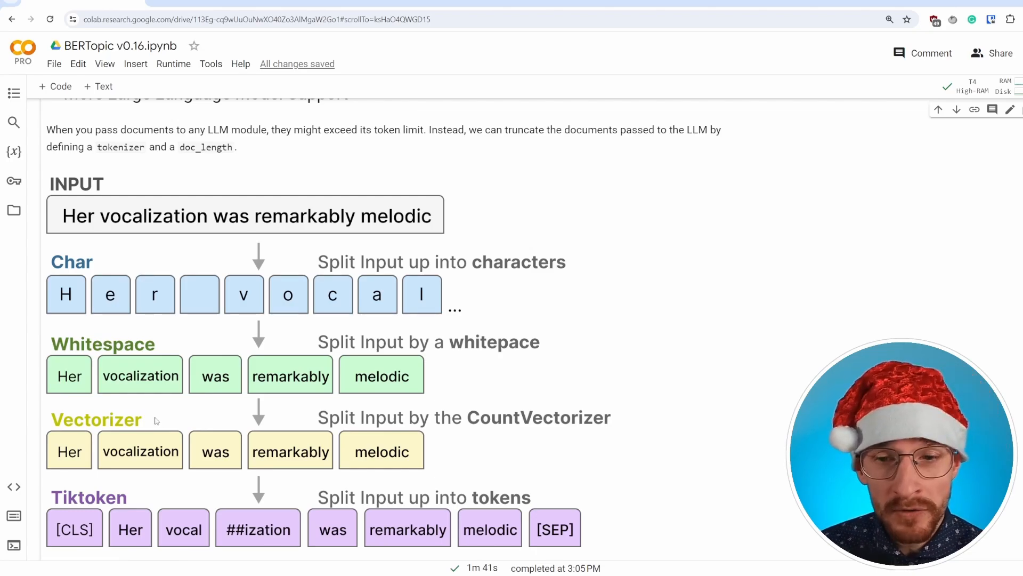
{"action": "mouse_move", "coordinate": [153, 498]}
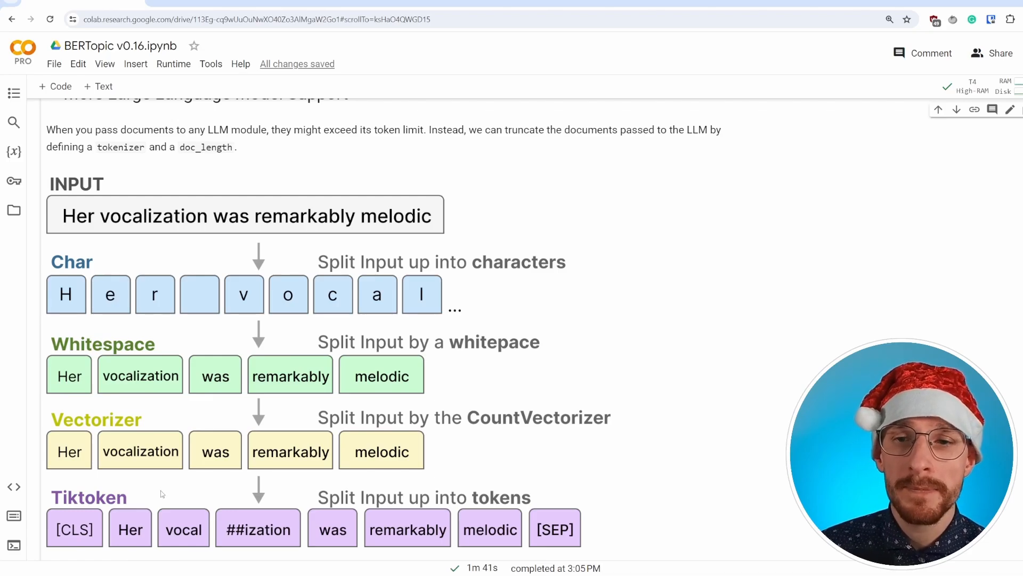
{"action": "scroll", "scroll_direction": "down", "scroll_amount": 3}
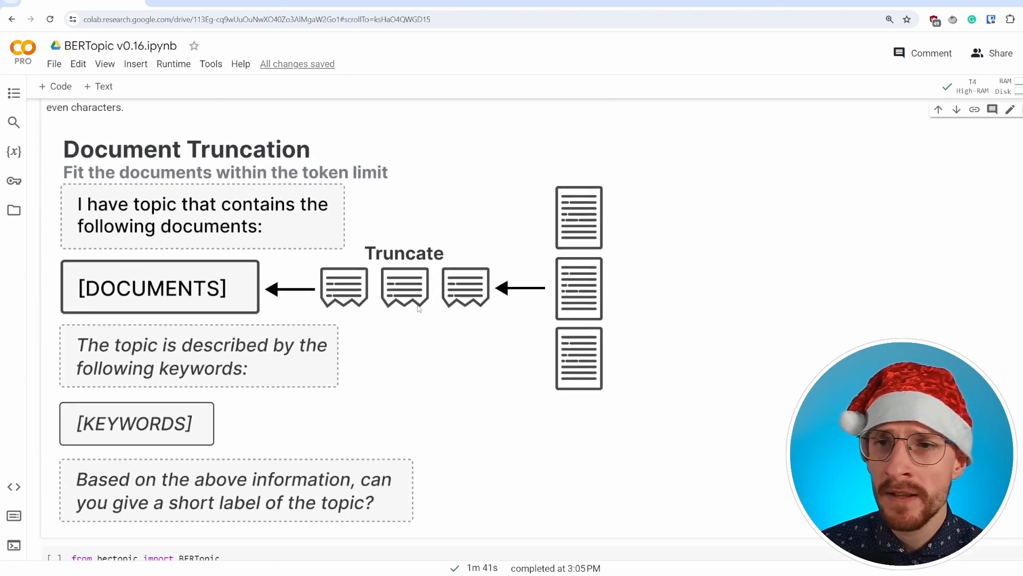
Scroll past the Document Truncation image to the LlamaCPP representation and BERTopic fitting cells.
{"action": "scroll", "scroll_direction": "down", "scroll_amount": 3}
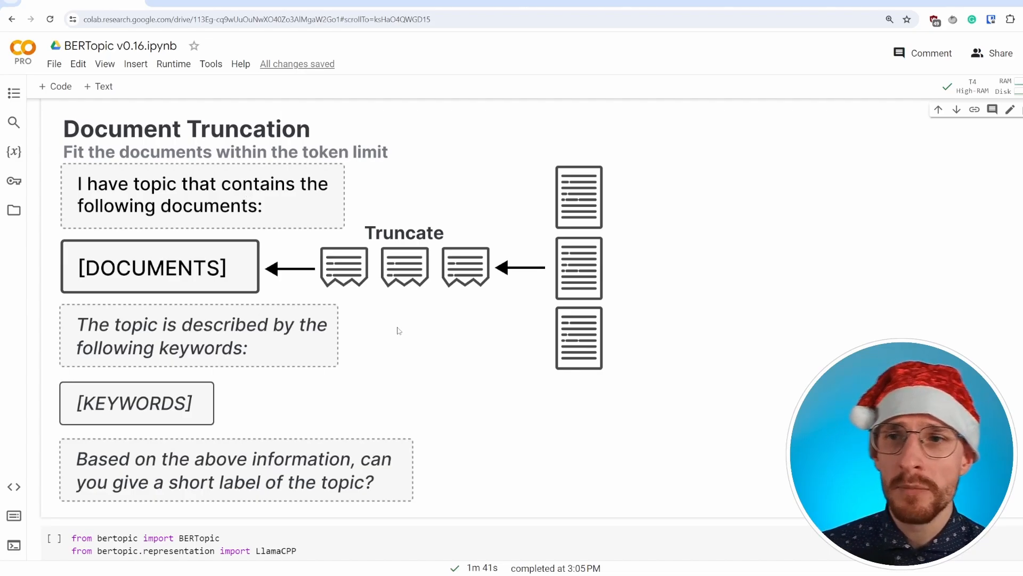
{"action": "mouse_move", "coordinate": [424, 196]}
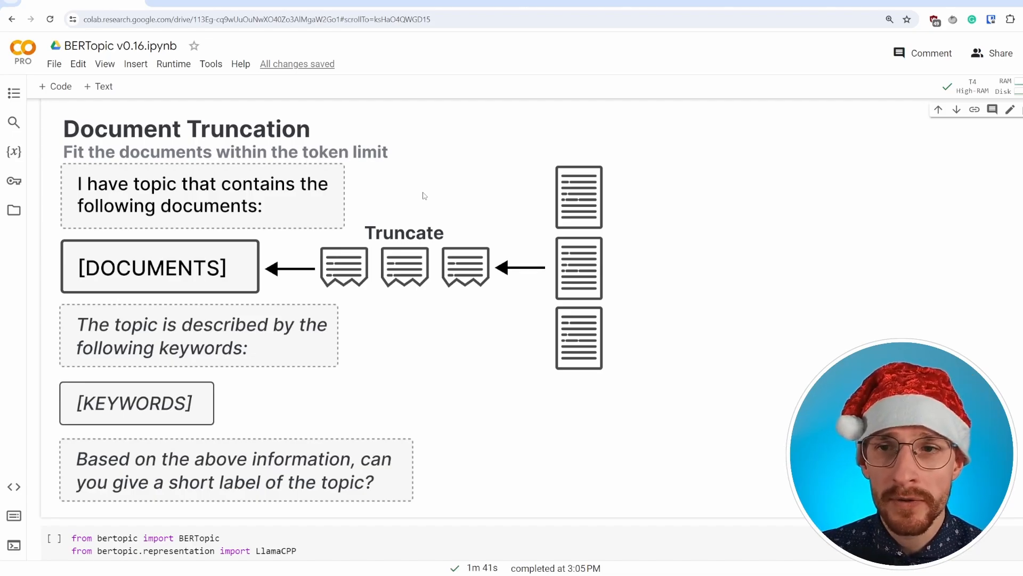
{"action": "mouse_move", "coordinate": [321, 362]}
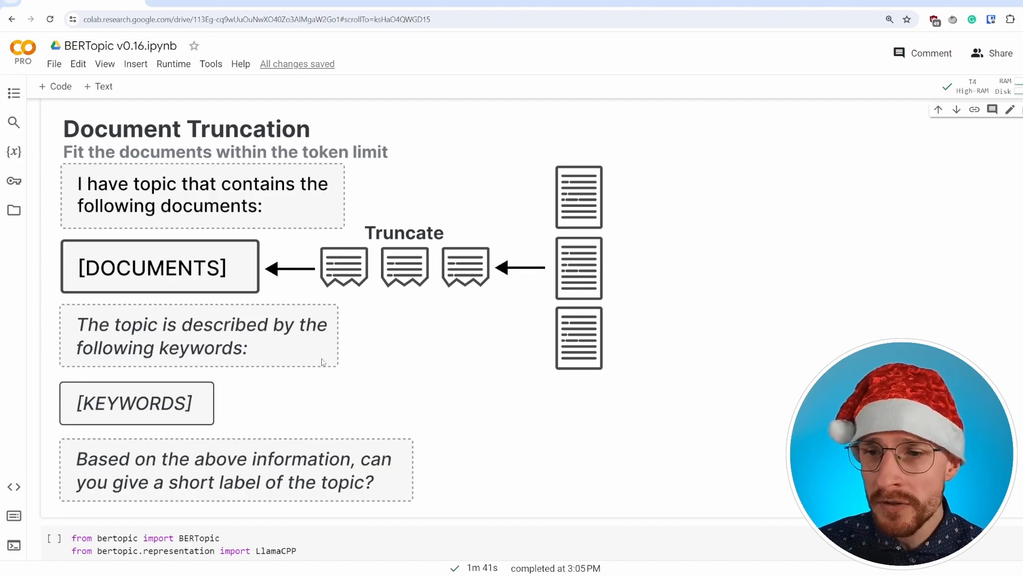
{"action": "mouse_move", "coordinate": [300, 426]}
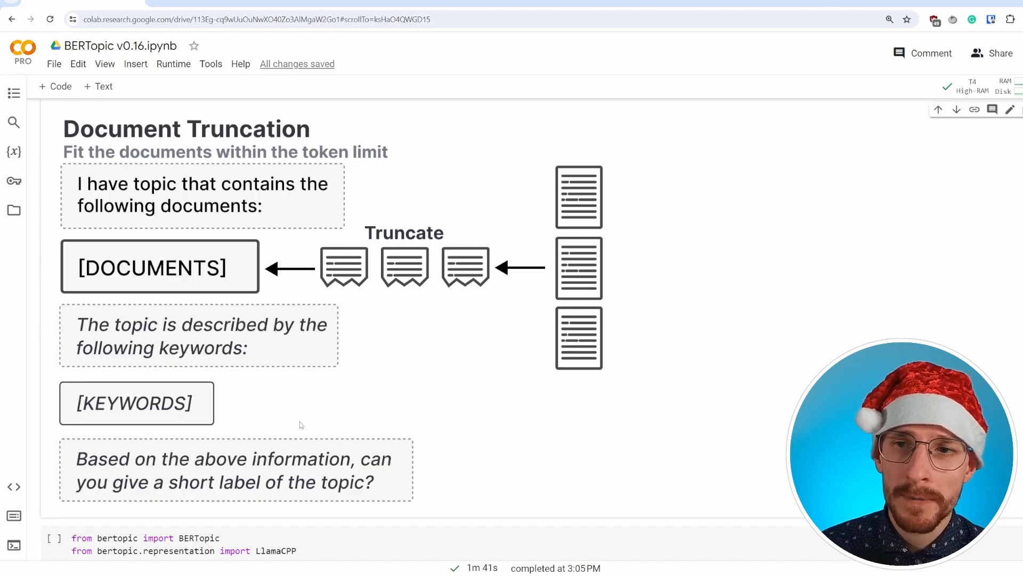
{"action": "mouse_move", "coordinate": [225, 292]}
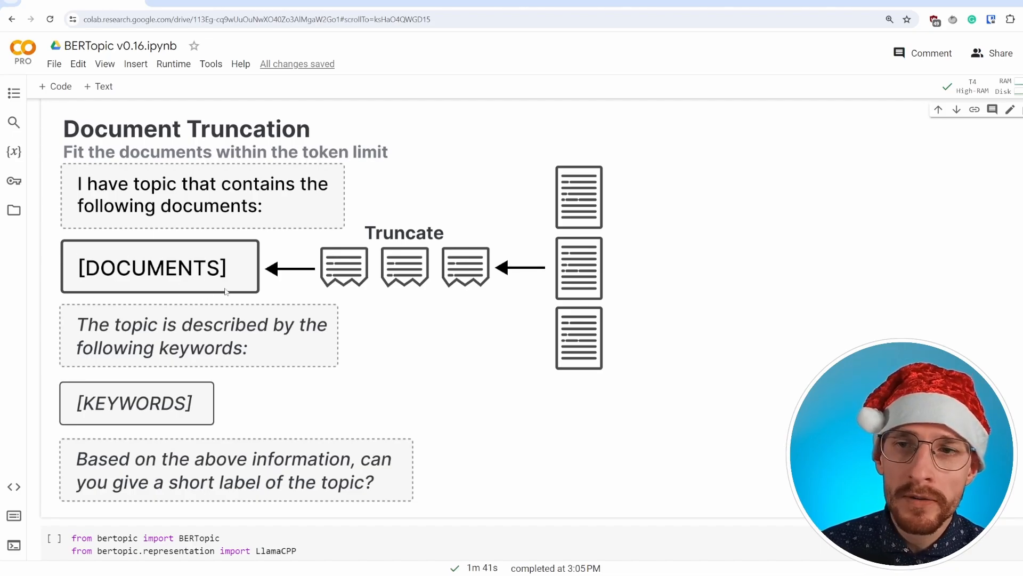
{"action": "mouse_move", "coordinate": [284, 247]}
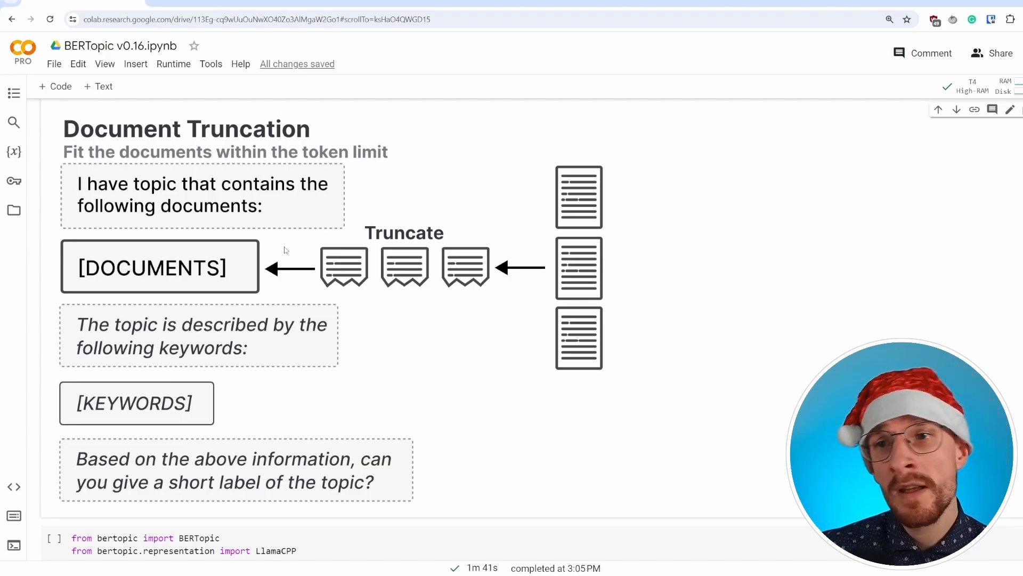
{"action": "mouse_move", "coordinate": [291, 253]}
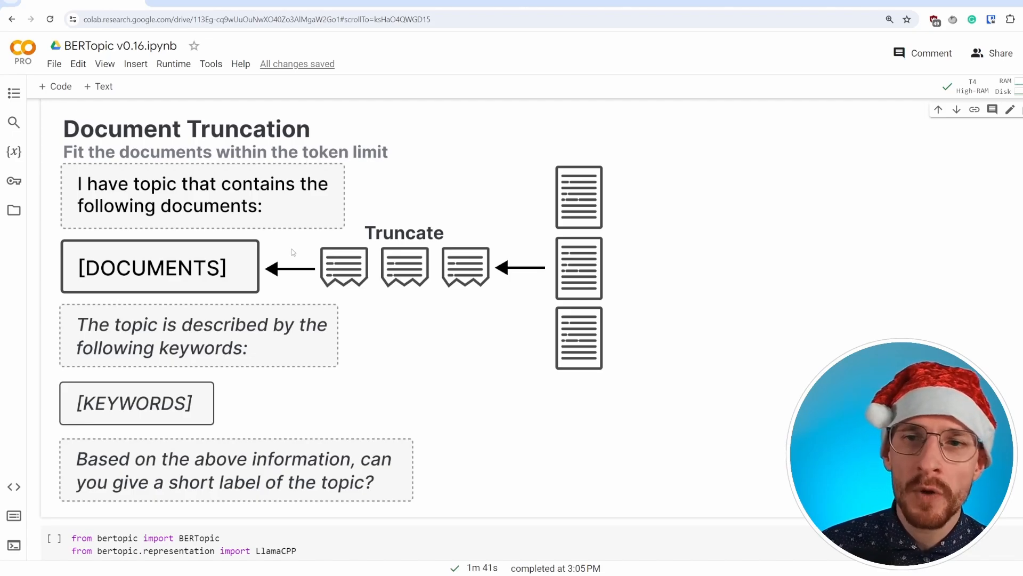
{"action": "mouse_move", "coordinate": [294, 285]}
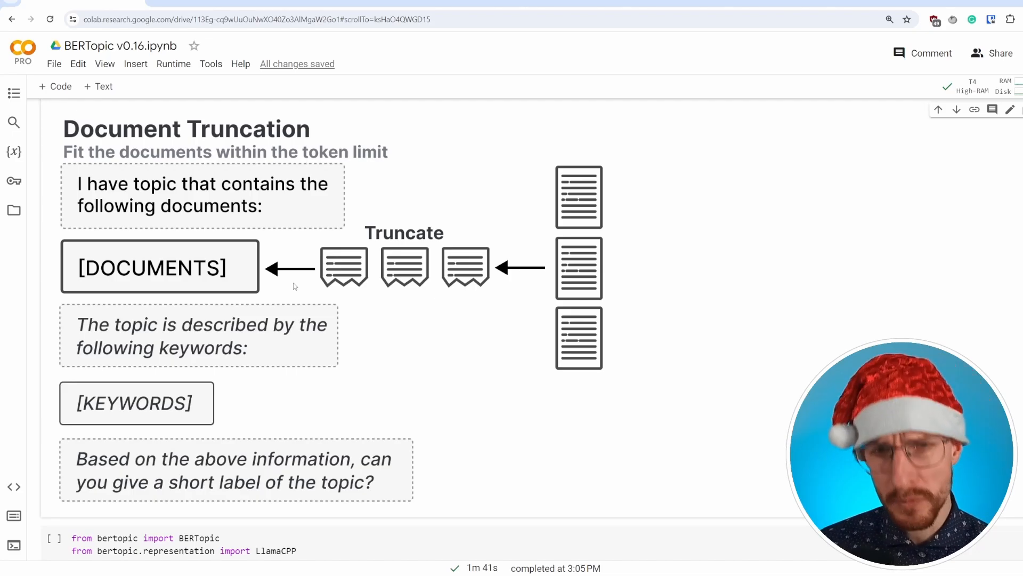
{"action": "scroll", "scroll_direction": "down", "scroll_amount": 3}
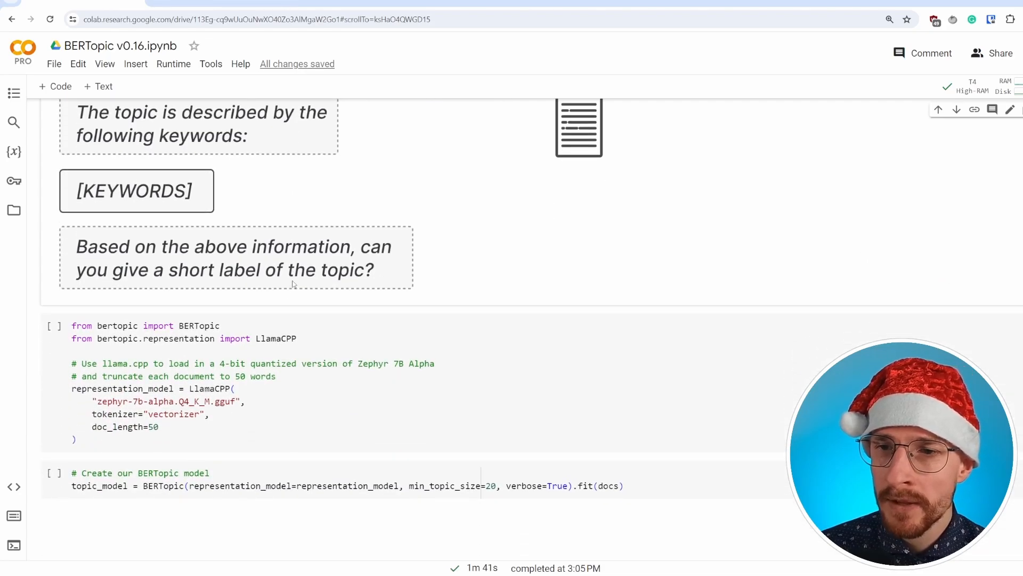
{"action": "left_click", "coordinate": [277, 354]}
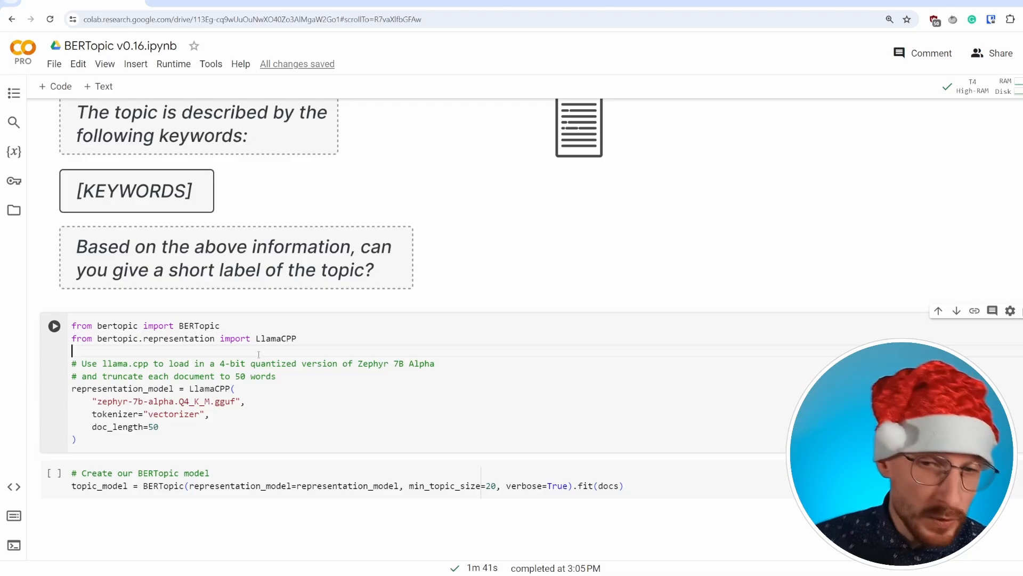
{"action": "double_click", "coordinate": [275, 338]}
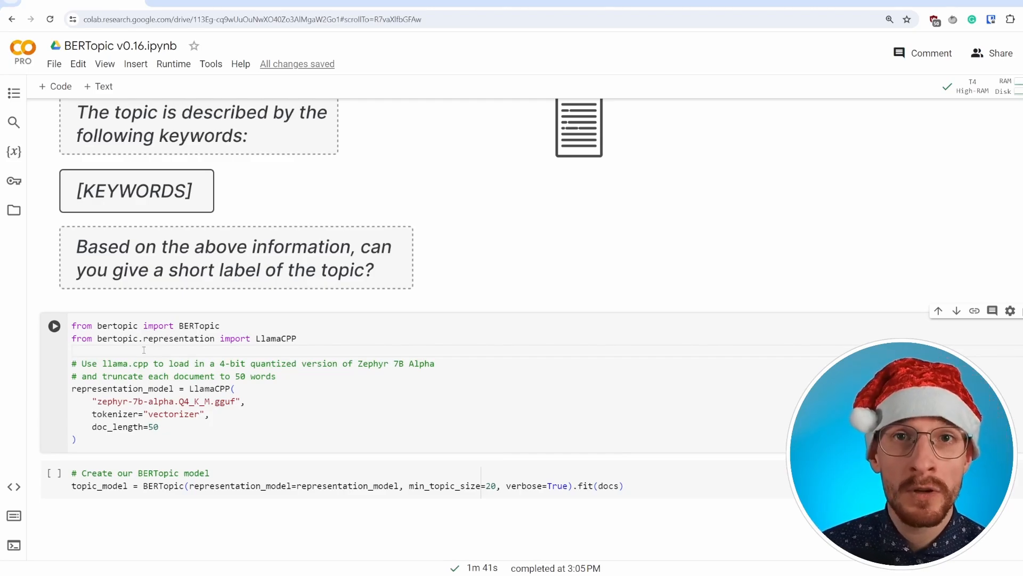
{"action": "double_click", "coordinate": [116, 413]}
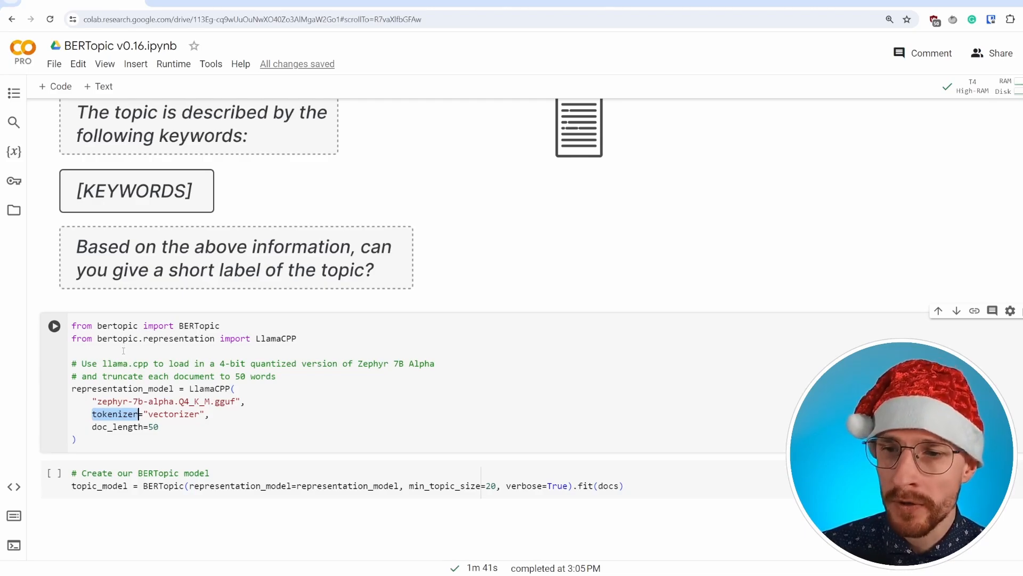
{"action": "double_click", "coordinate": [174, 414]}
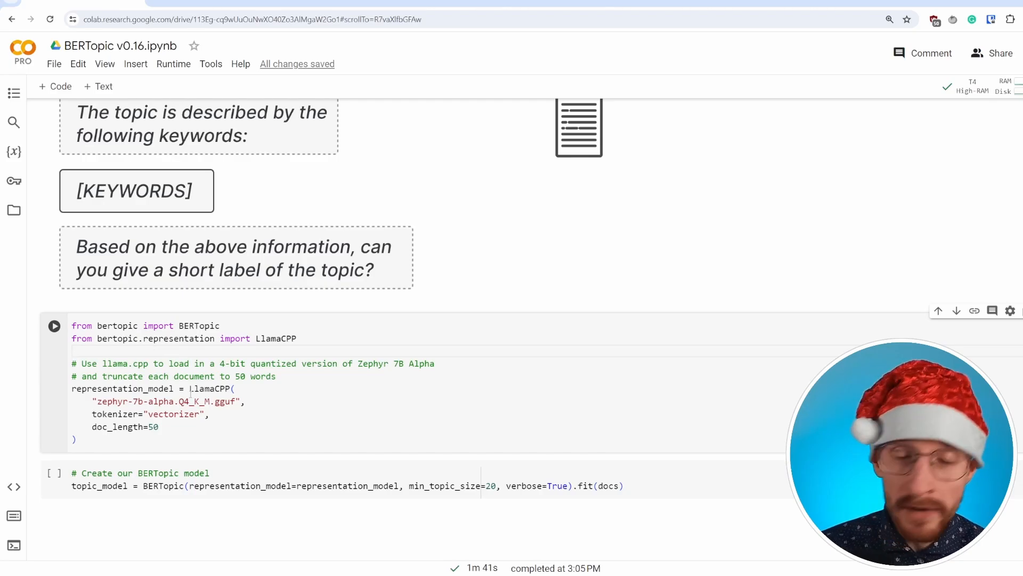
{"action": "double_click", "coordinate": [114, 414]}
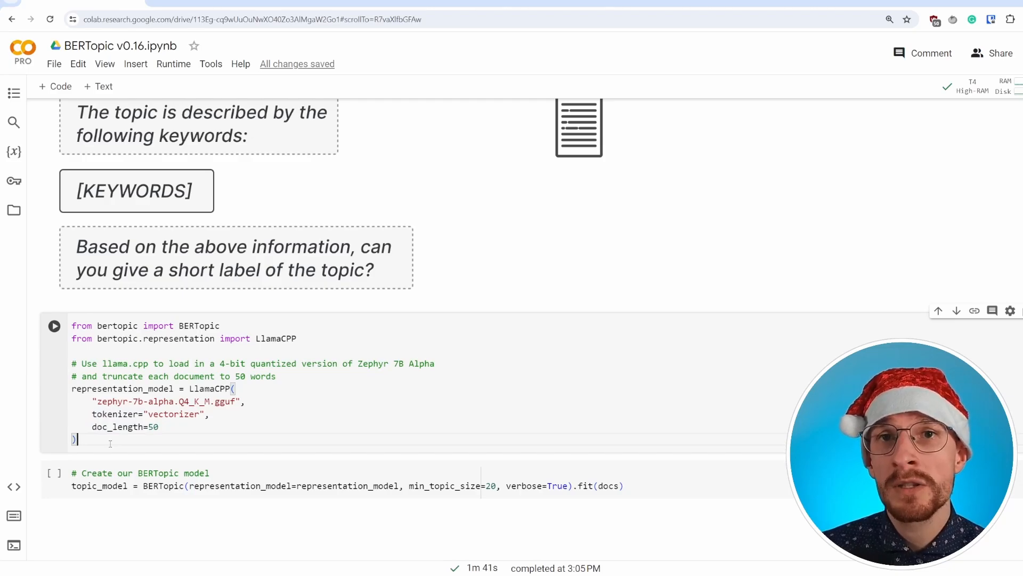
{"action": "double_click", "coordinate": [178, 338]}
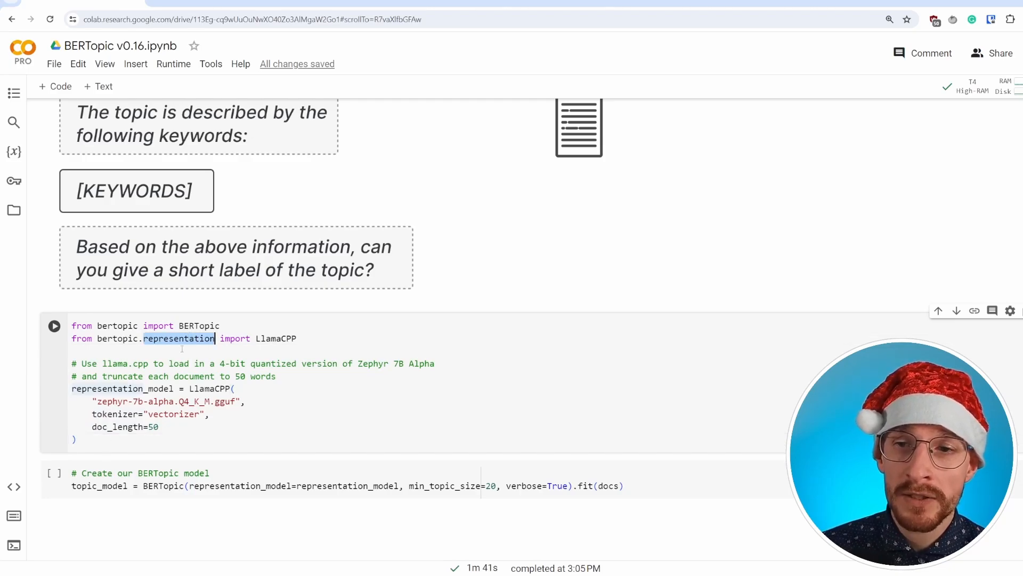